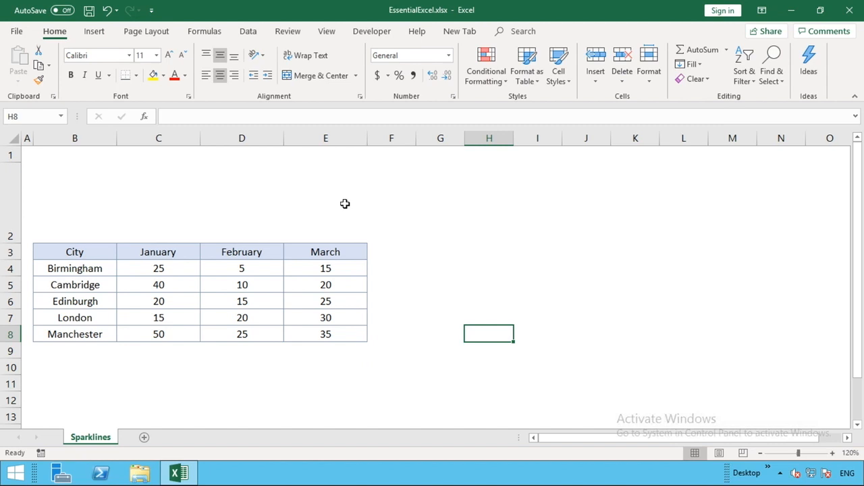
# - Select the Birmingham cell and bring up the Insert ribbon's Sparklines group
pyautogui.click(75, 269)
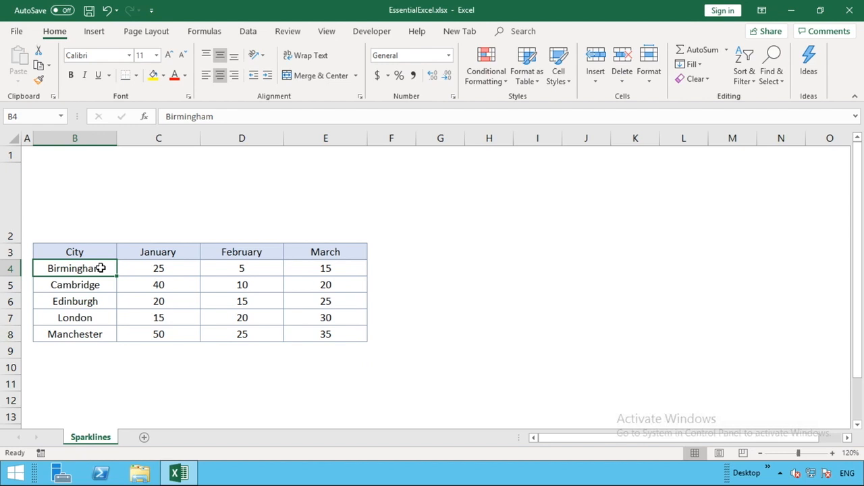
pyautogui.click(158, 202)
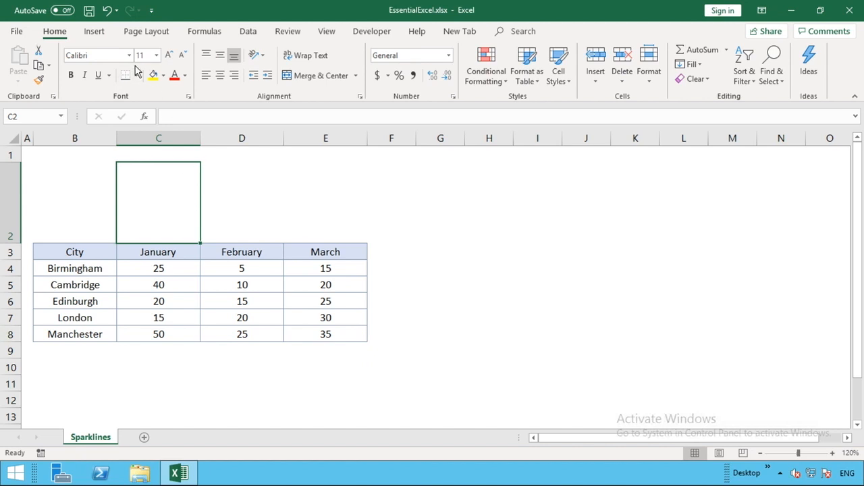
pyautogui.click(94, 31)
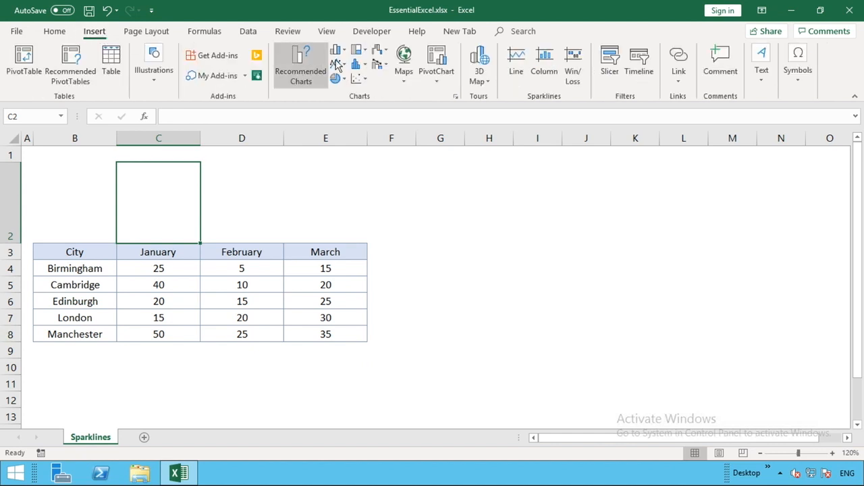
pyautogui.moveTo(533, 95)
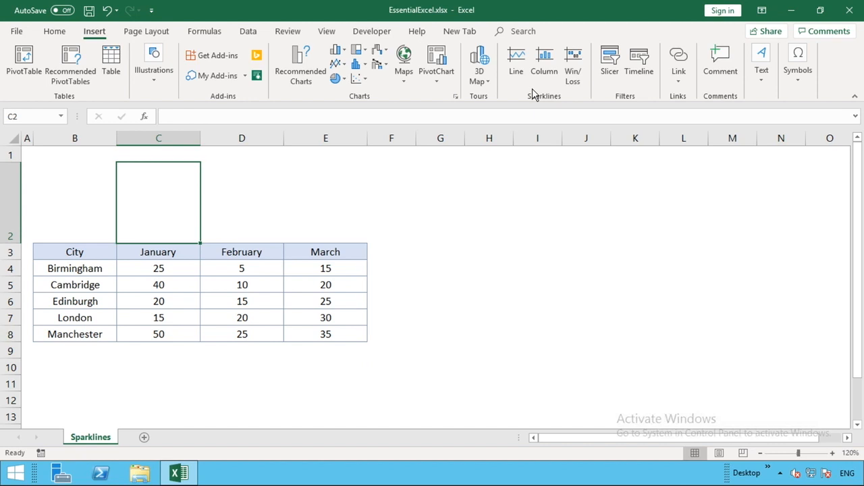
pyautogui.moveTo(549, 105)
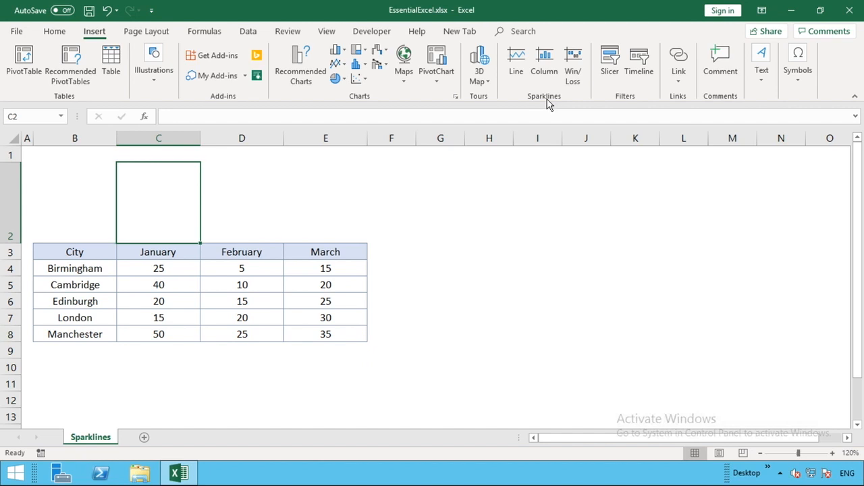
pyautogui.moveTo(544, 64)
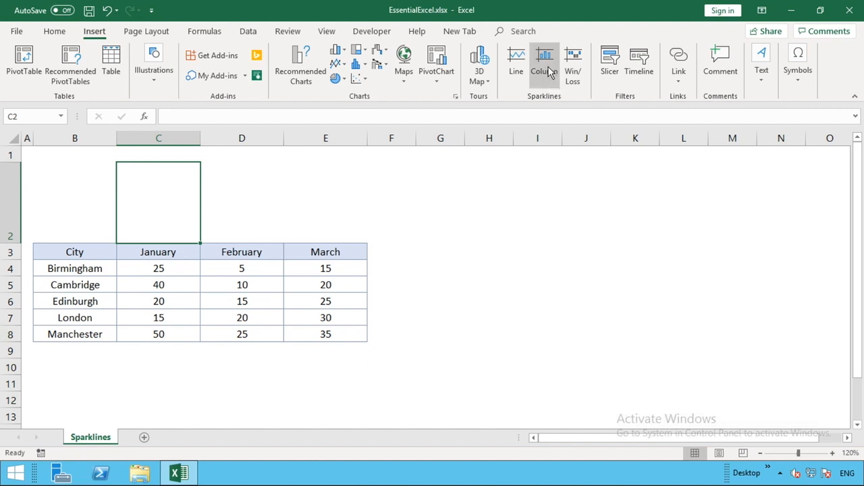
# - Set up a Column sparkline with data range C4:C8 and location C2
pyautogui.click(544, 64)
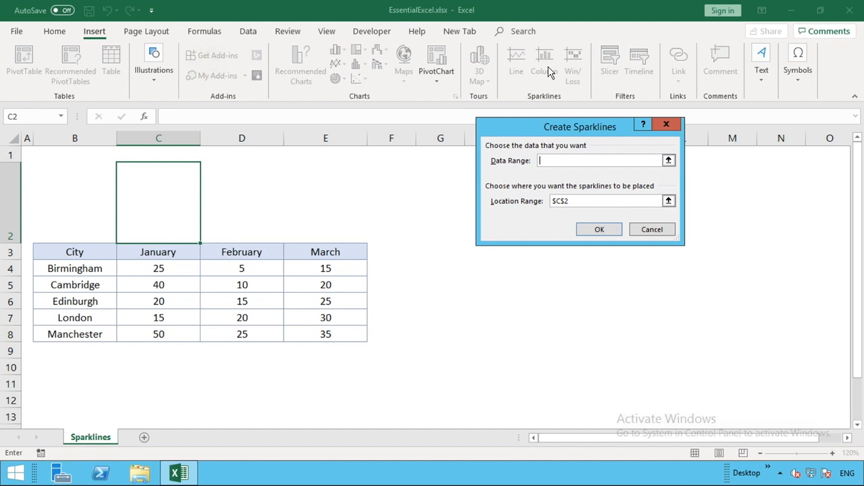
pyautogui.moveTo(666, 160)
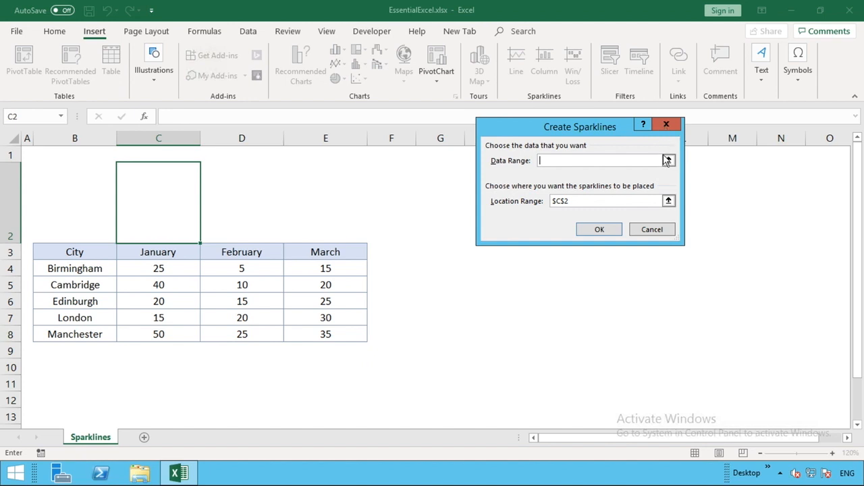
pyautogui.moveTo(667, 161)
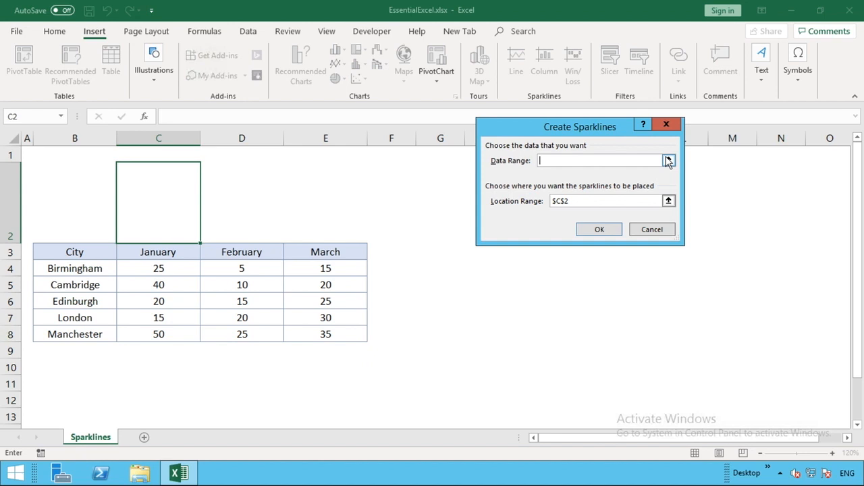
pyautogui.moveTo(668, 165)
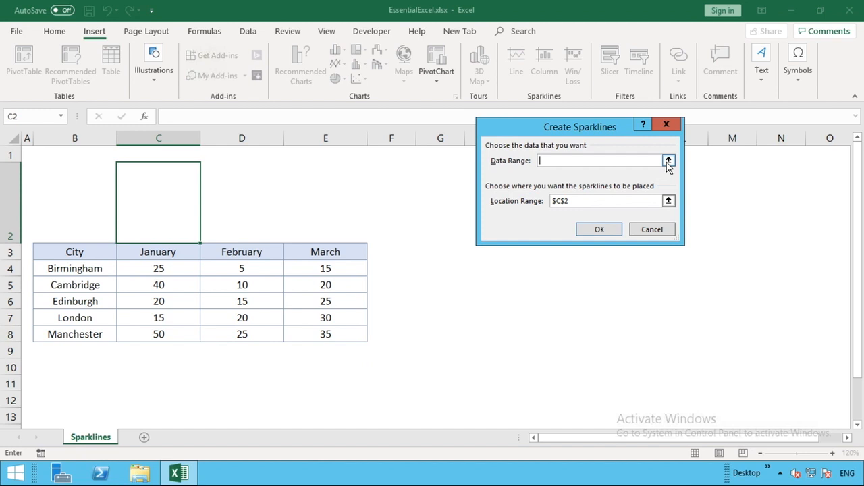
pyautogui.click(669, 160)
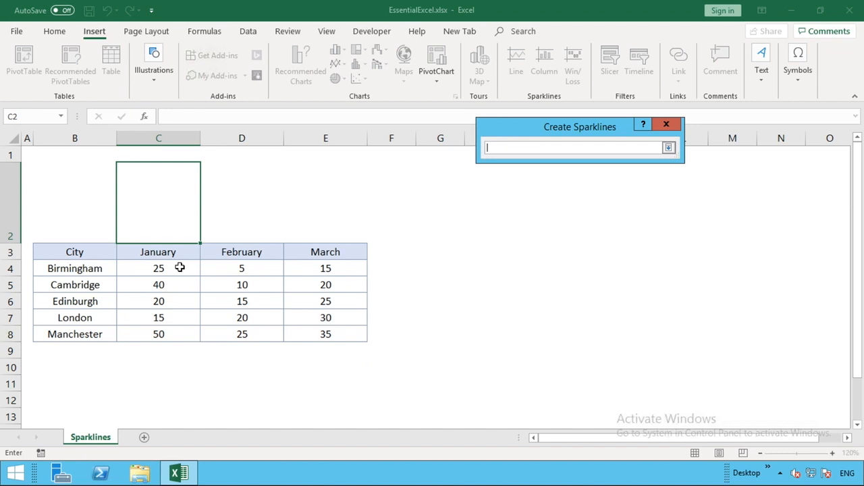
pyautogui.moveTo(158, 268); pyautogui.dragTo(158, 333)
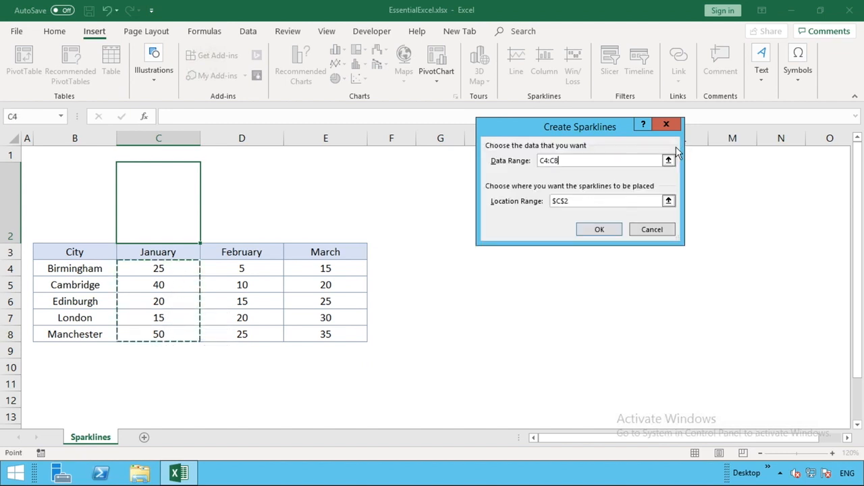
pyautogui.moveTo(591, 210)
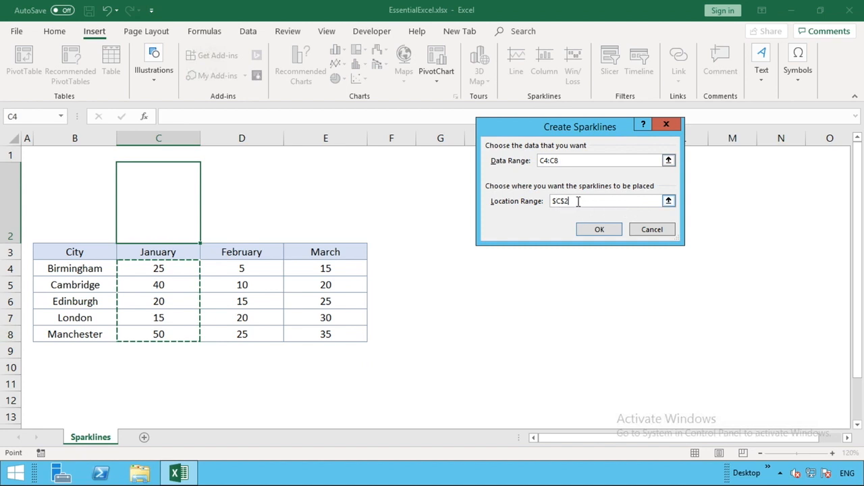
pyautogui.click(158, 202)
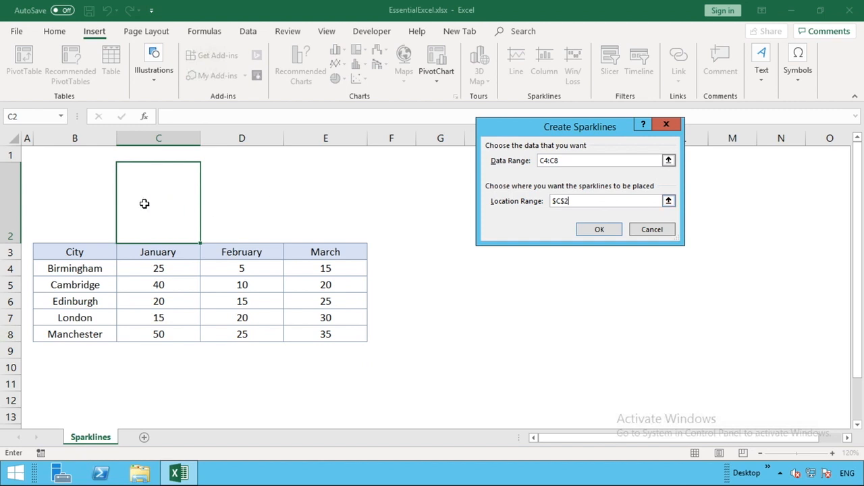
pyautogui.moveTo(154, 209)
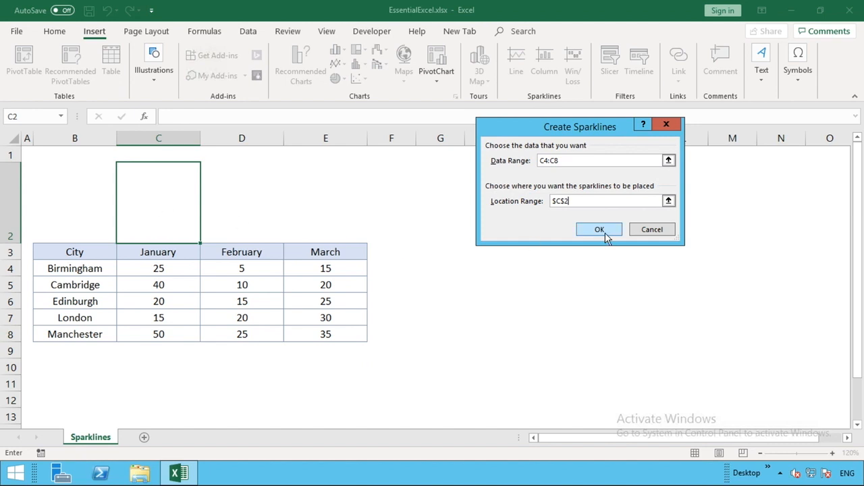
# - Insert the January column sparkline into C2 and view it from an empty cell
pyautogui.click(599, 228)
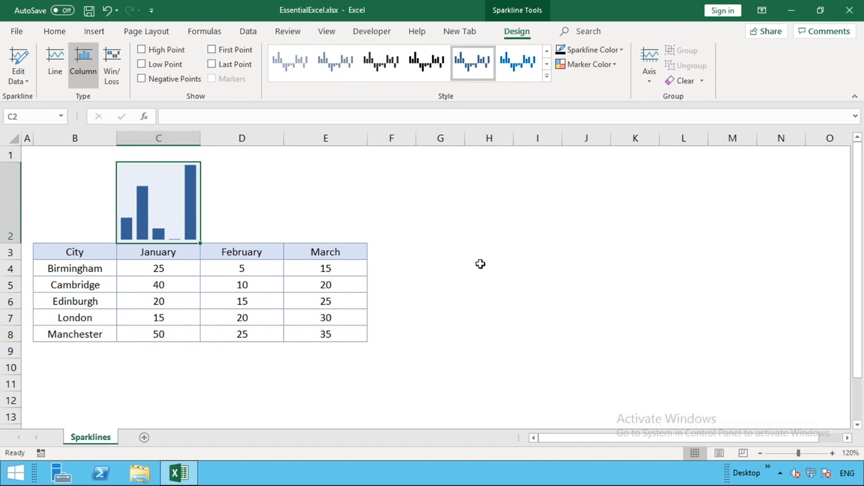
pyautogui.click(489, 268)
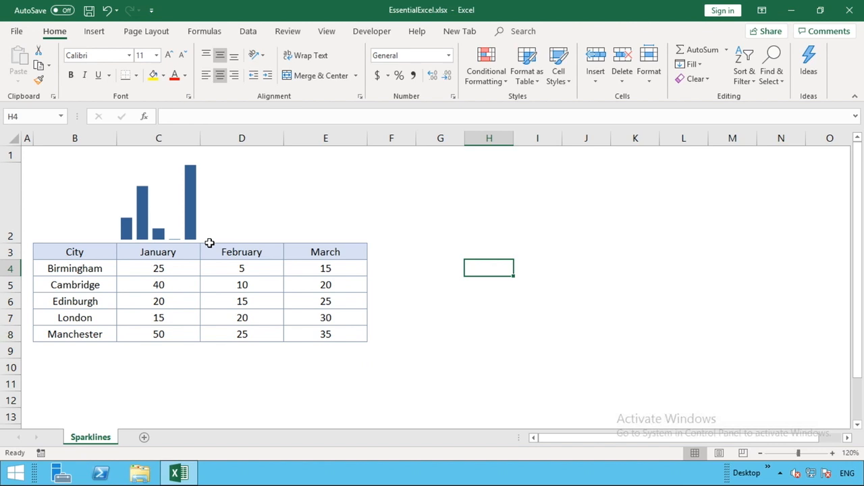
pyautogui.moveTo(17, 243)
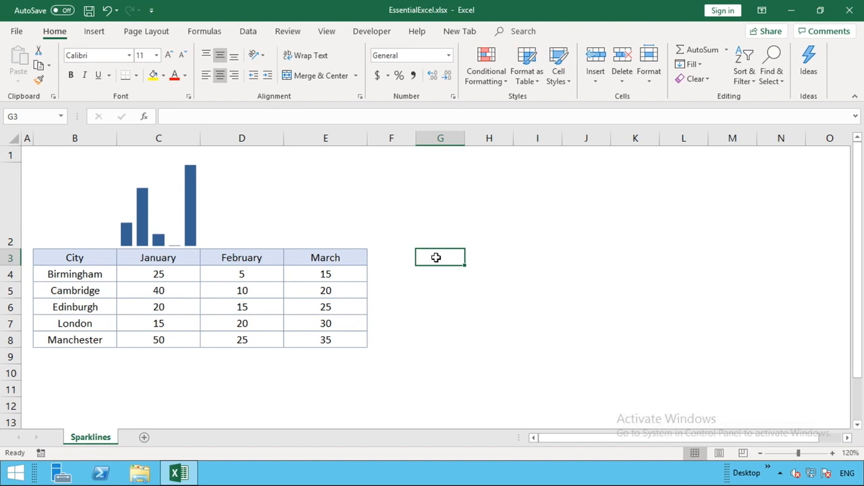
pyautogui.click(170, 197)
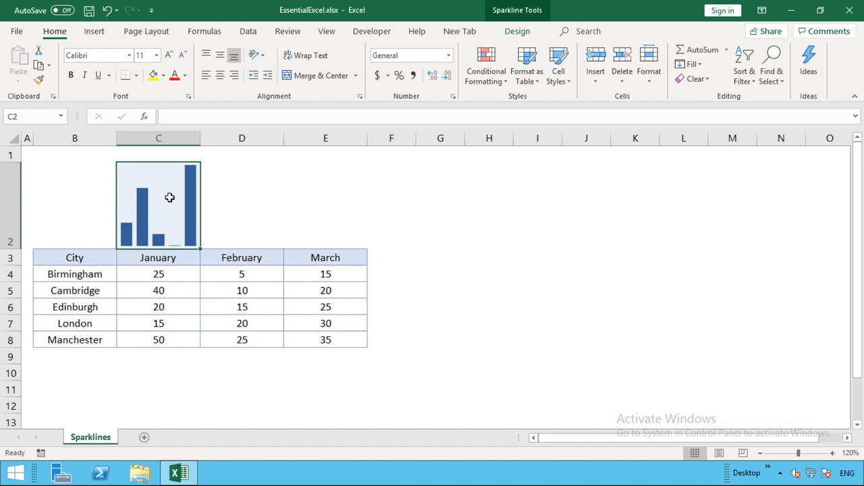
# - Change Edinburgh's January value to 30 and review the other January figures
pyautogui.click(158, 273)
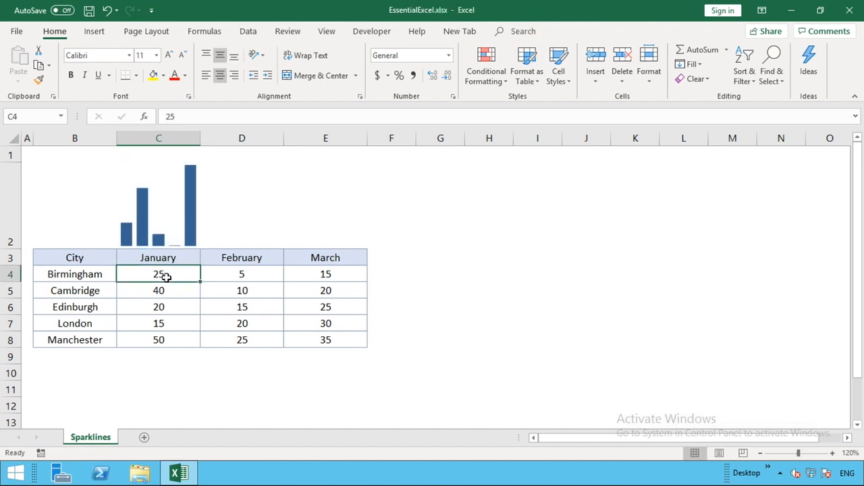
pyautogui.click(159, 306)
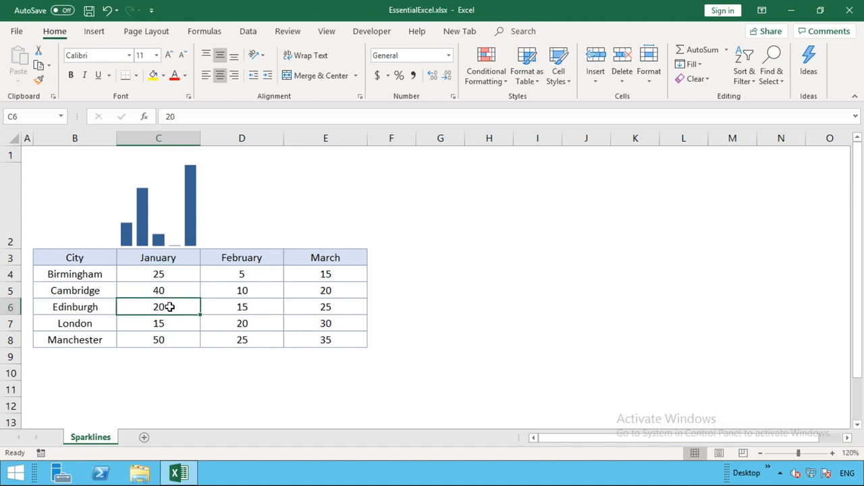
pyautogui.write('30')
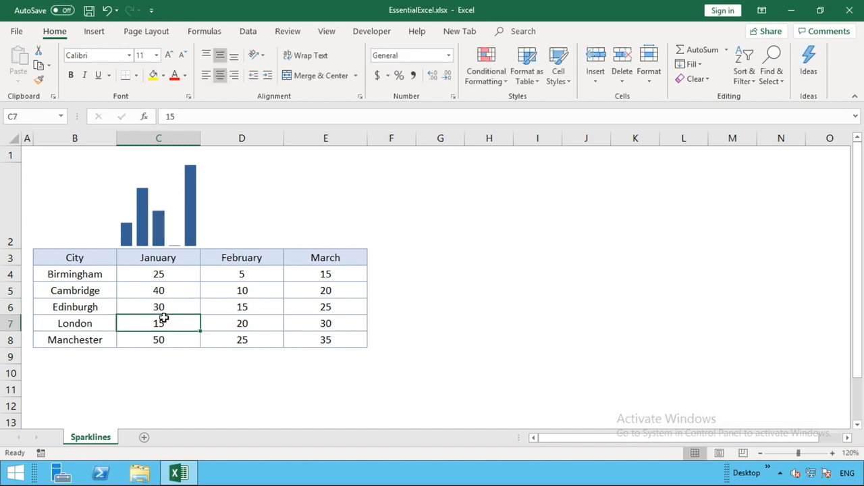
pyautogui.click(158, 339)
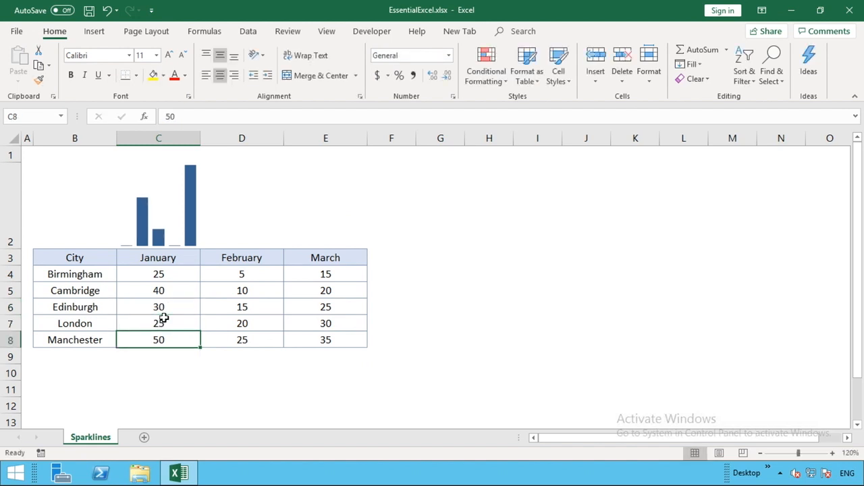
pyautogui.click(158, 323)
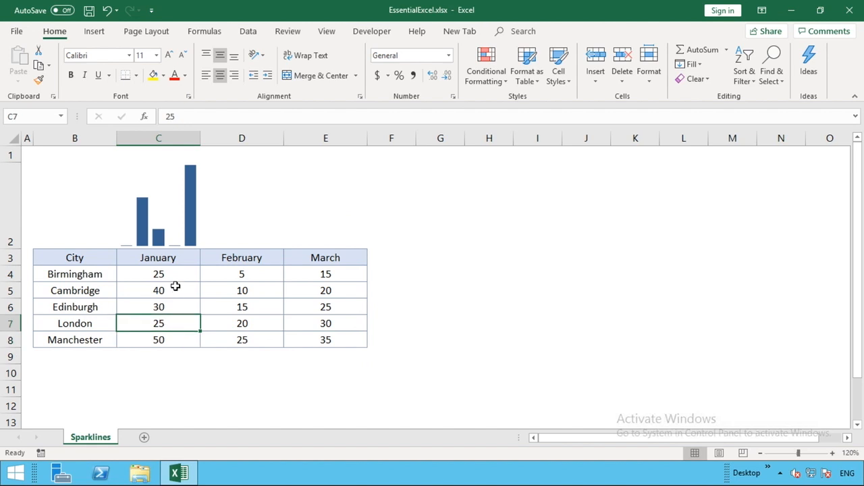
pyautogui.moveTo(126, 244)
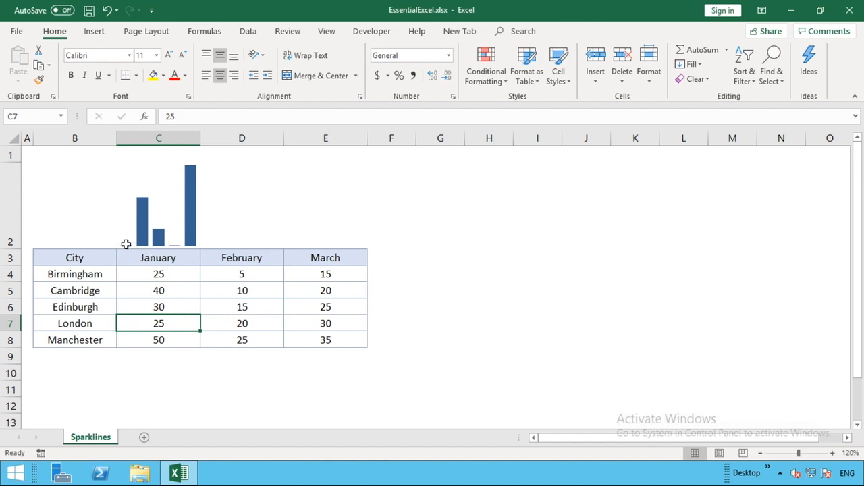
pyautogui.moveTo(184, 246)
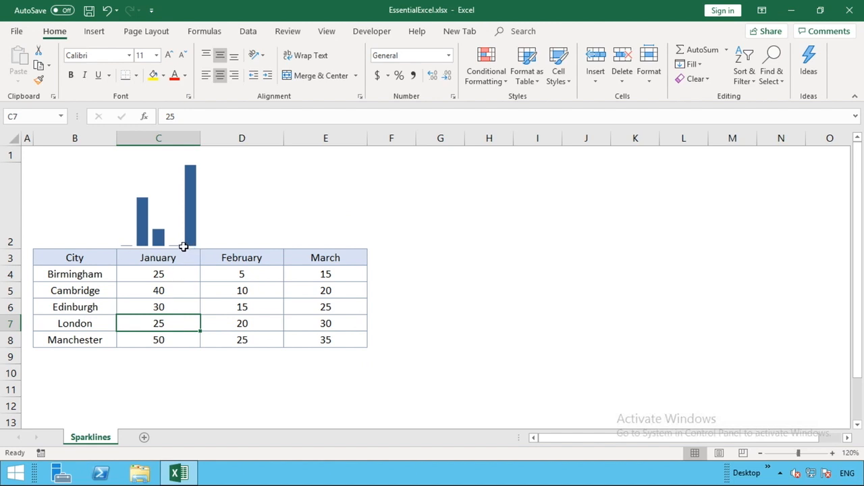
pyautogui.moveTo(186, 345)
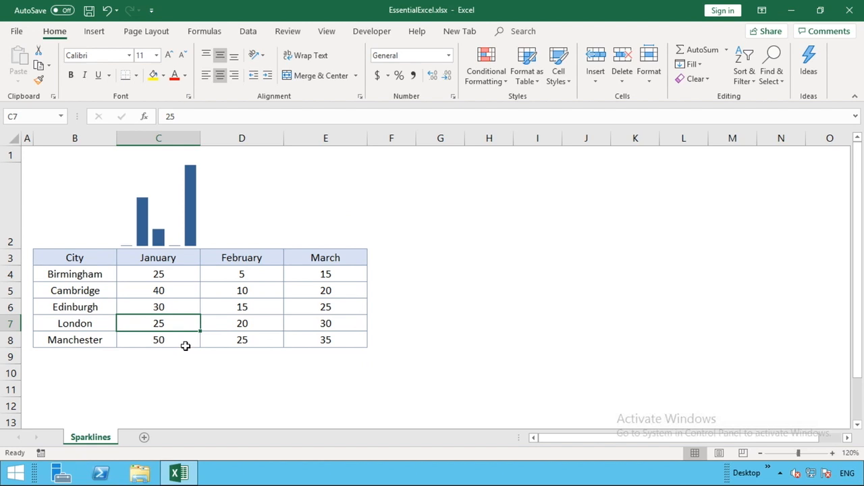
pyautogui.moveTo(177, 279)
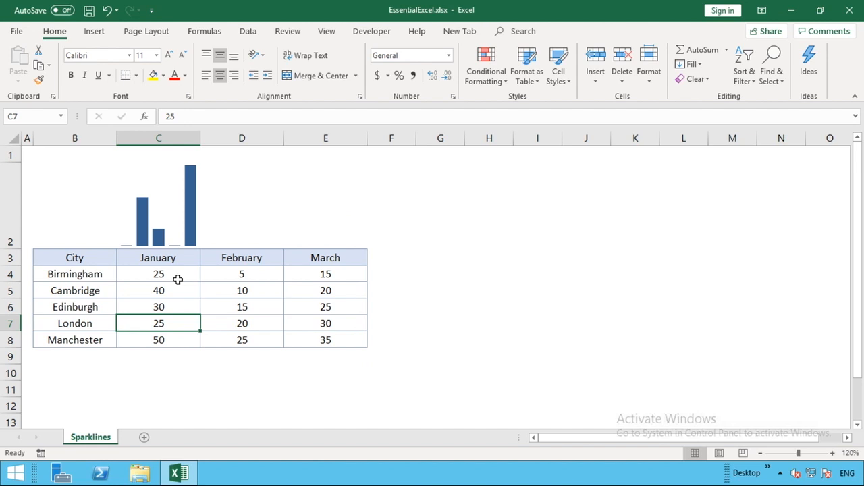
pyautogui.click(158, 273)
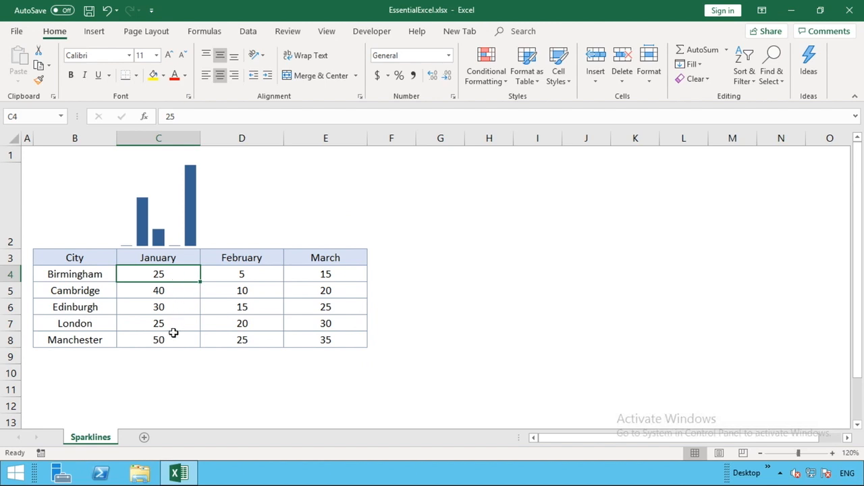
pyautogui.click(159, 339)
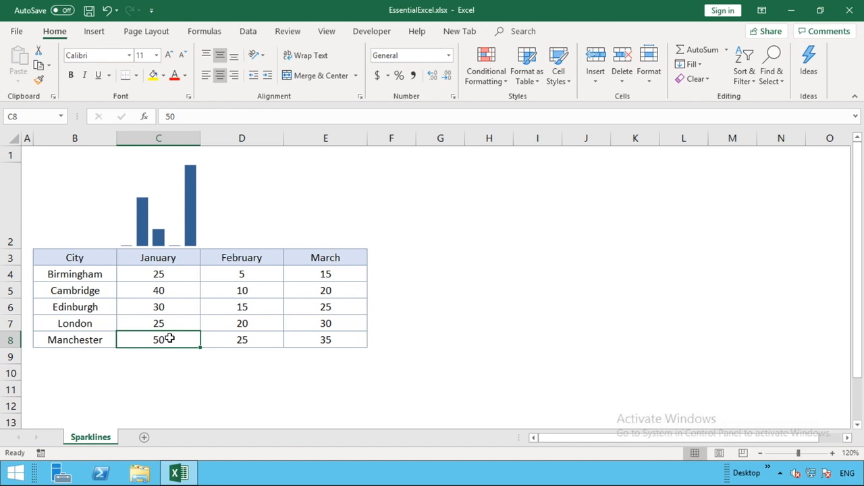
# - Fill the January sparkline in C2 across D2:E2 for February and March
pyautogui.click(167, 204)
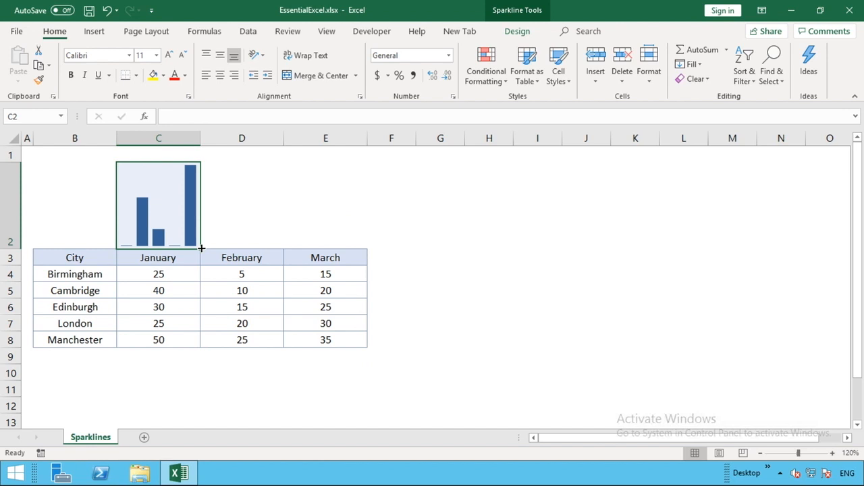
pyautogui.moveTo(228, 223)
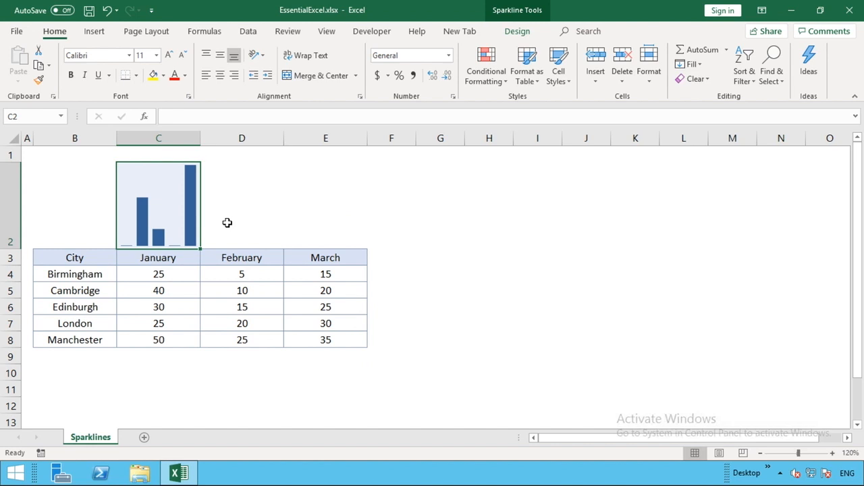
pyautogui.moveTo(190, 210)
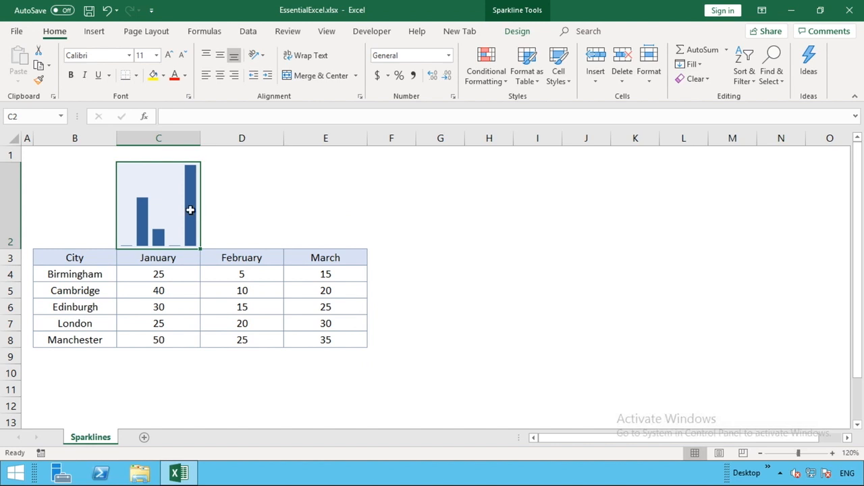
pyautogui.moveTo(208, 236)
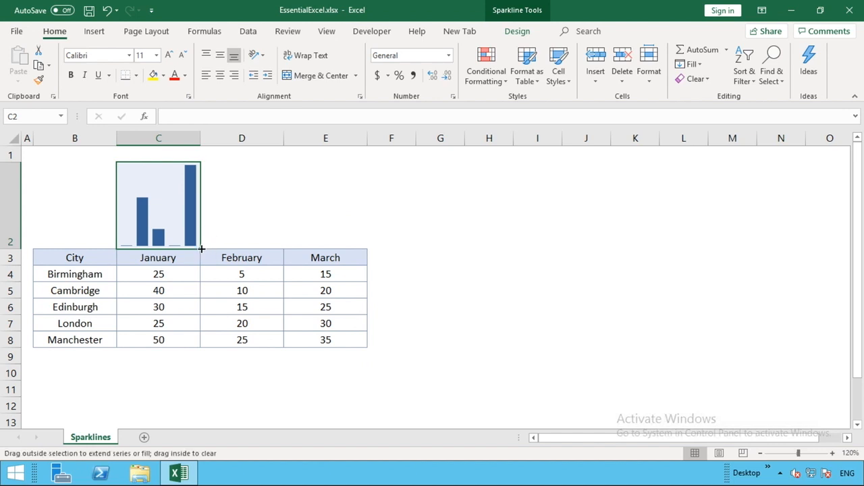
pyautogui.moveTo(200, 248); pyautogui.dragTo(337, 249)
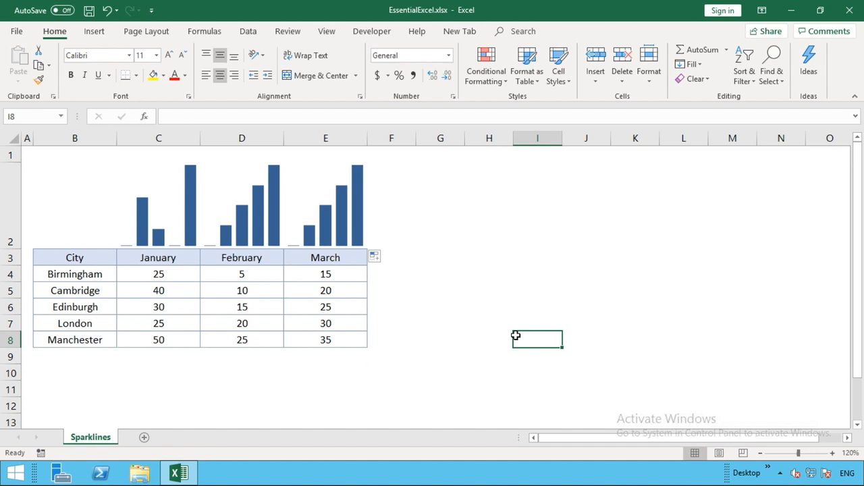
pyautogui.moveTo(498, 337)
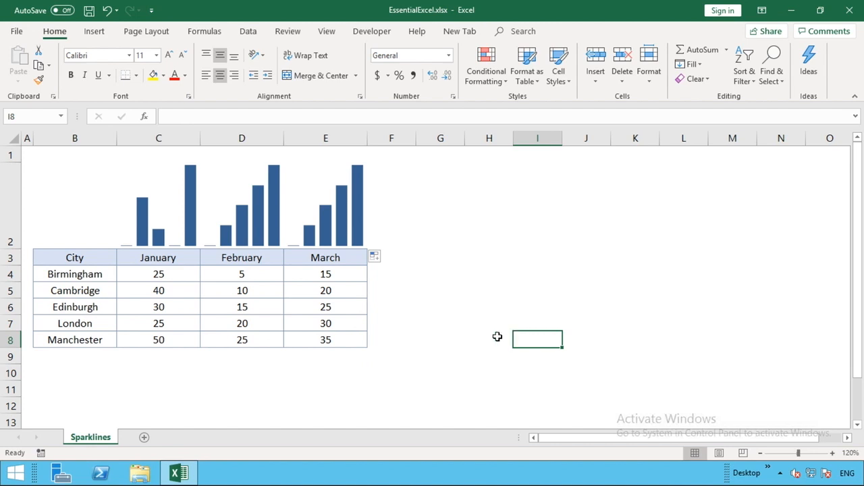
pyautogui.click(241, 273)
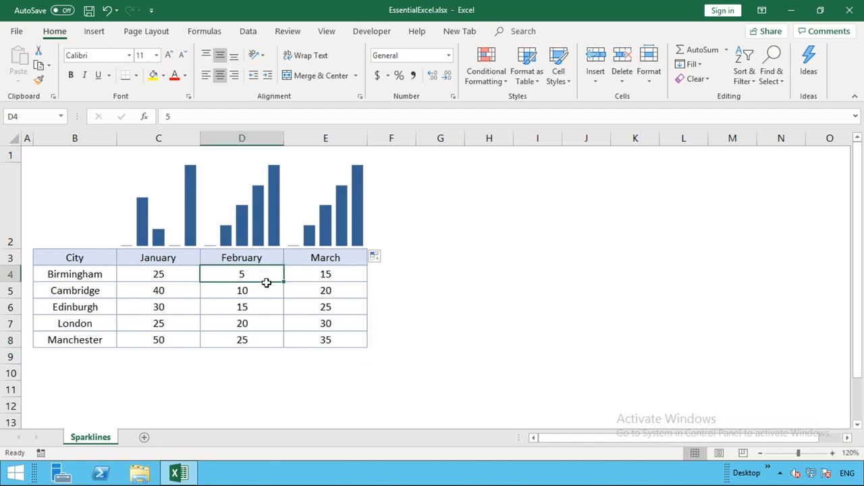
pyautogui.click(241, 306)
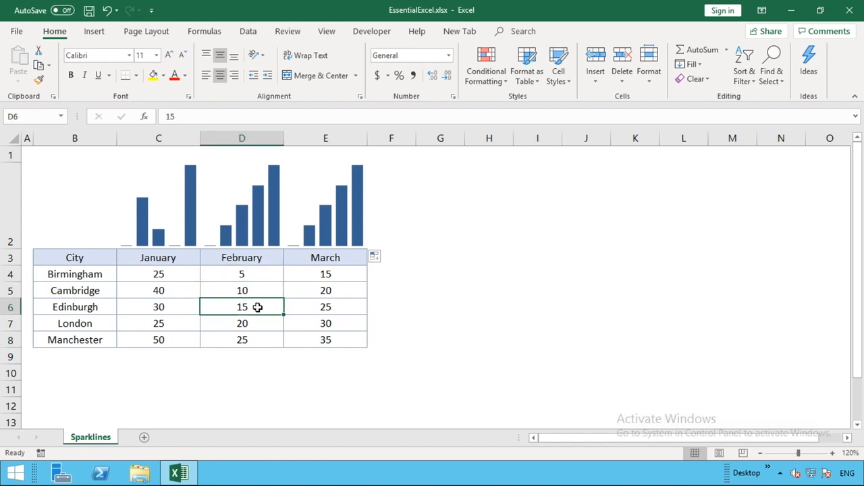
pyautogui.click(242, 273)
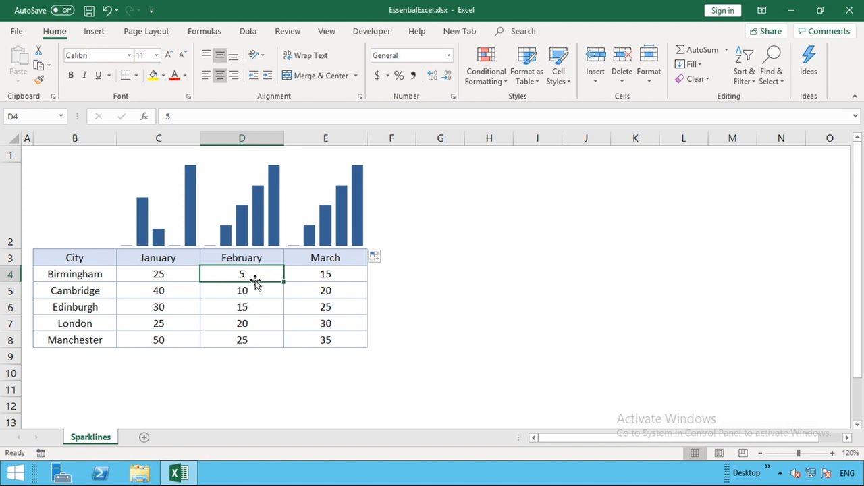
pyautogui.click(326, 274)
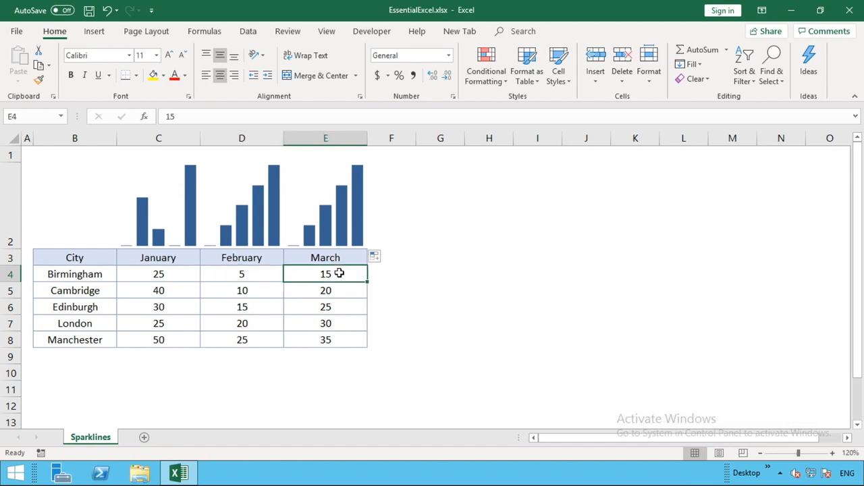
pyautogui.click(326, 306)
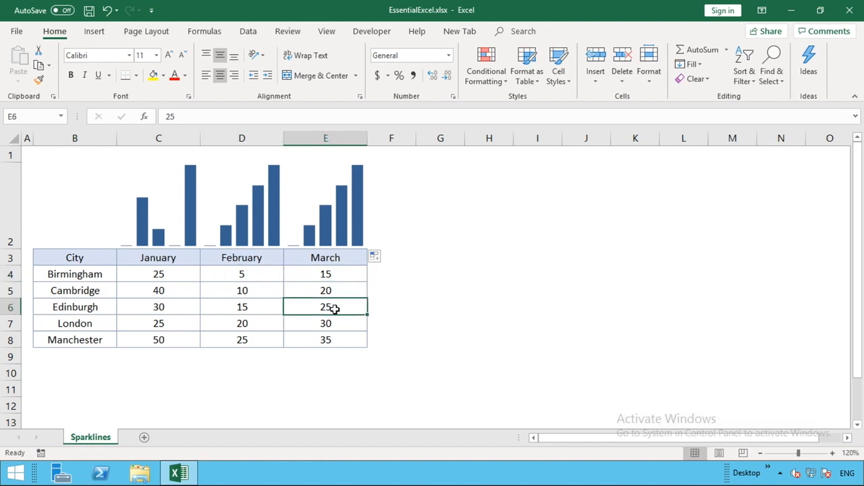
pyautogui.moveTo(331, 324)
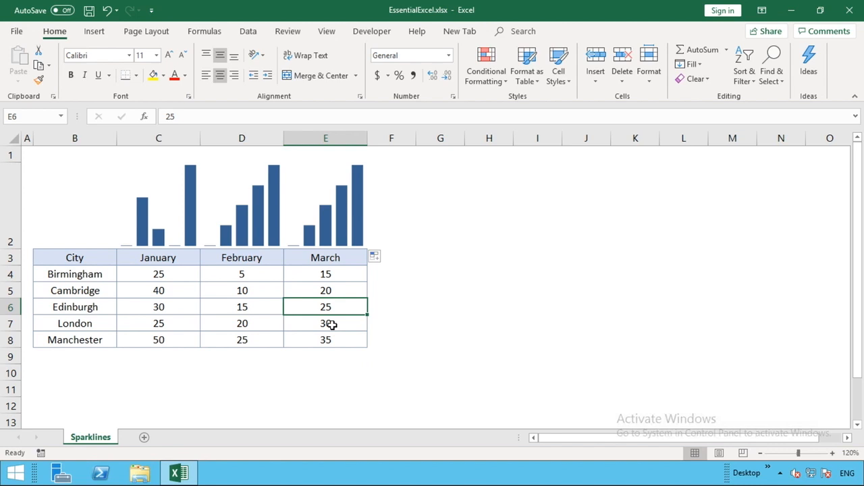
pyautogui.moveTo(196, 290)
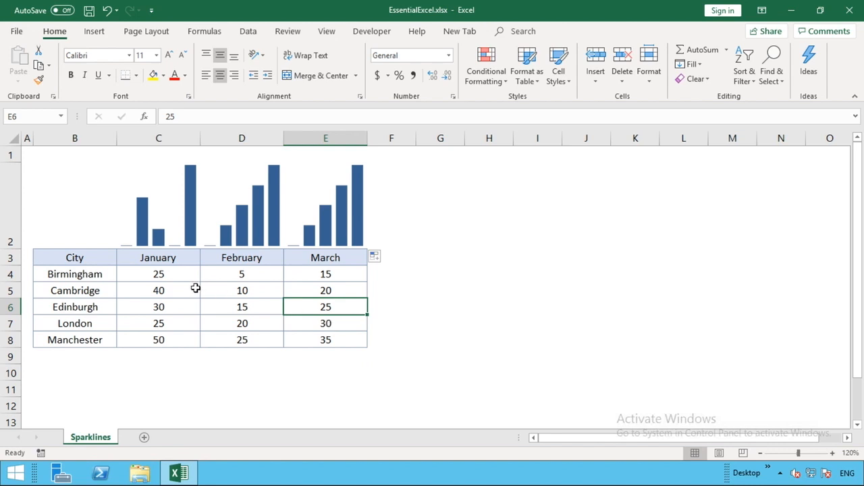
# - Enter 10 as Birmingham's January value in C4
pyautogui.write('10')
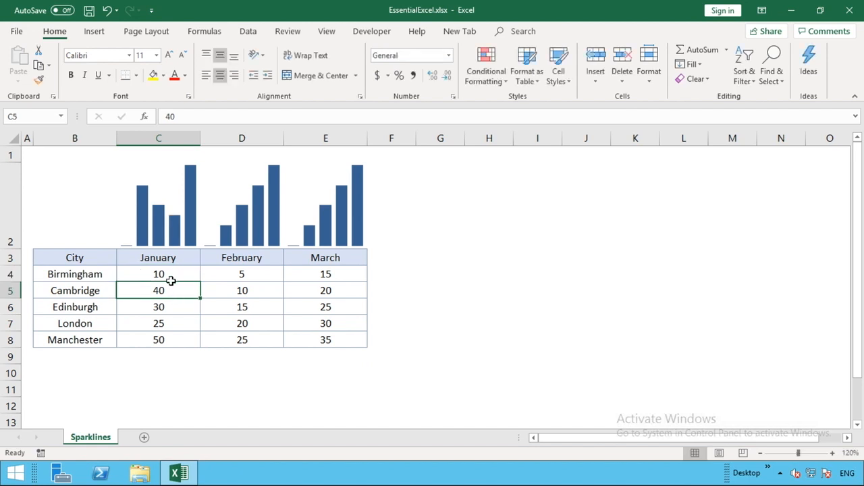
pyautogui.moveTo(172, 274)
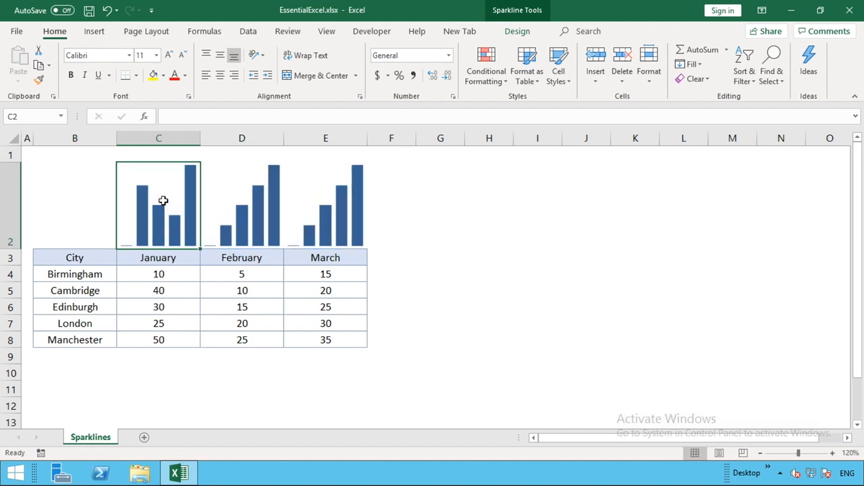
# - Apply a green style from the Design gallery to the C2:E2 sparklines
pyautogui.click(241, 203)
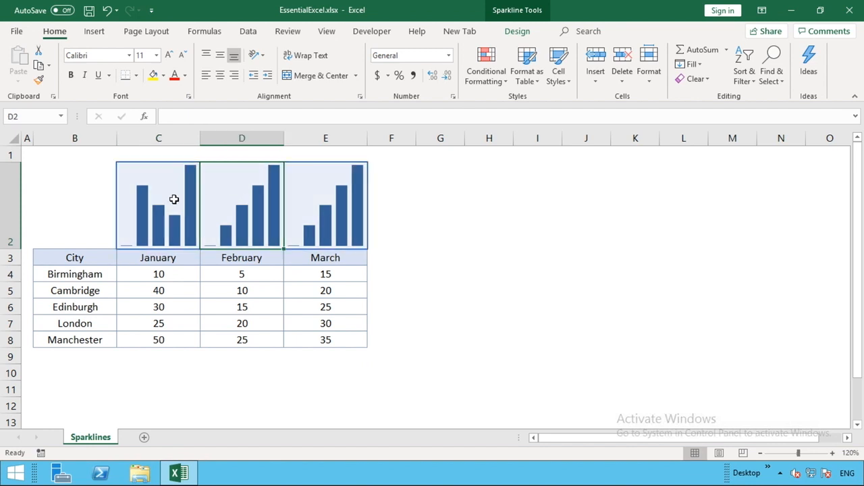
pyautogui.click(158, 206)
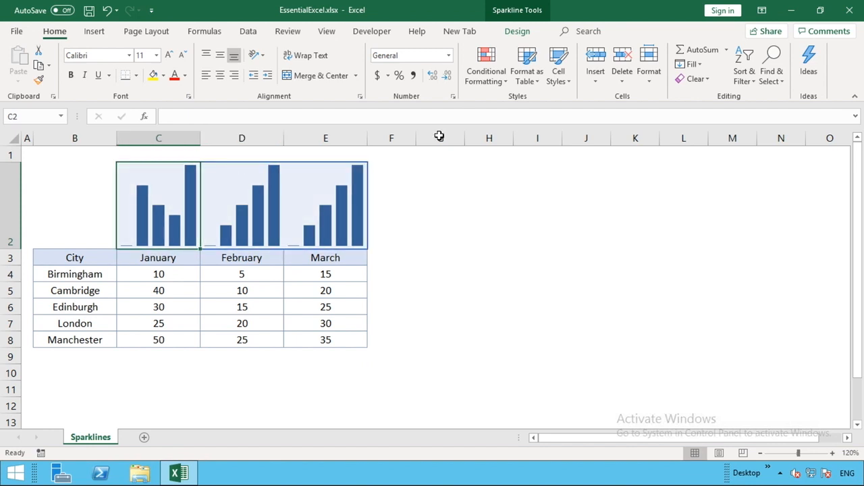
pyautogui.moveTo(519, 11)
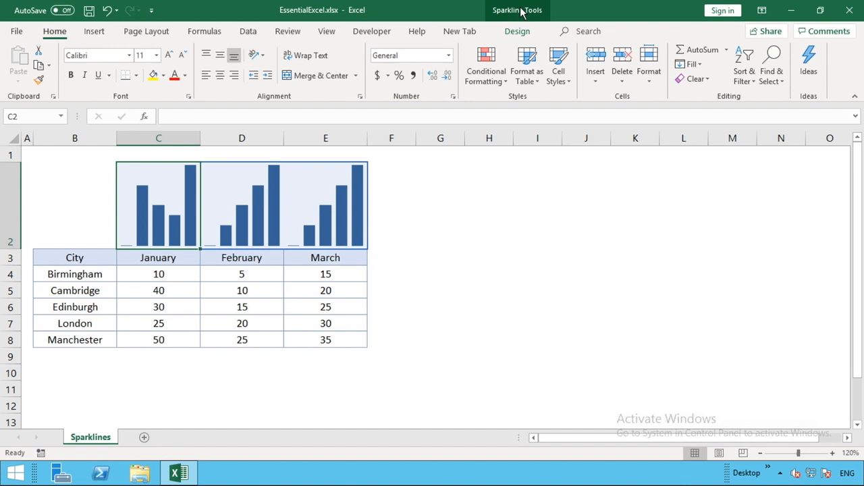
pyautogui.click(517, 31)
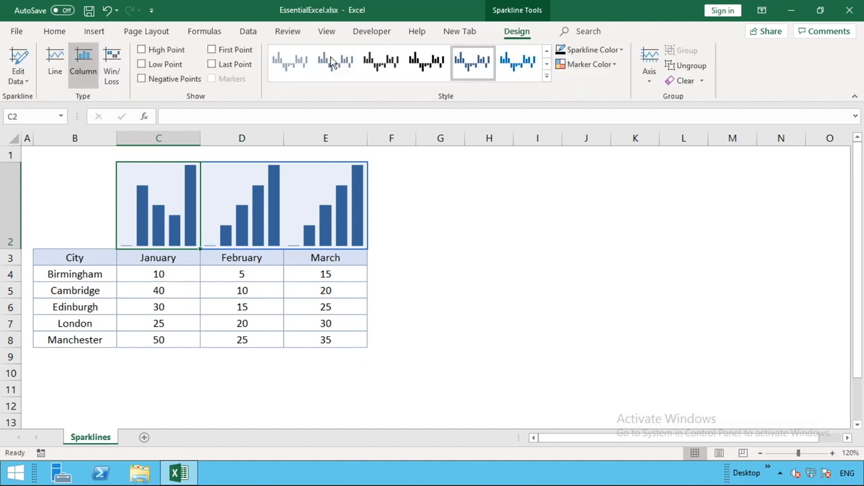
pyautogui.moveTo(540, 88)
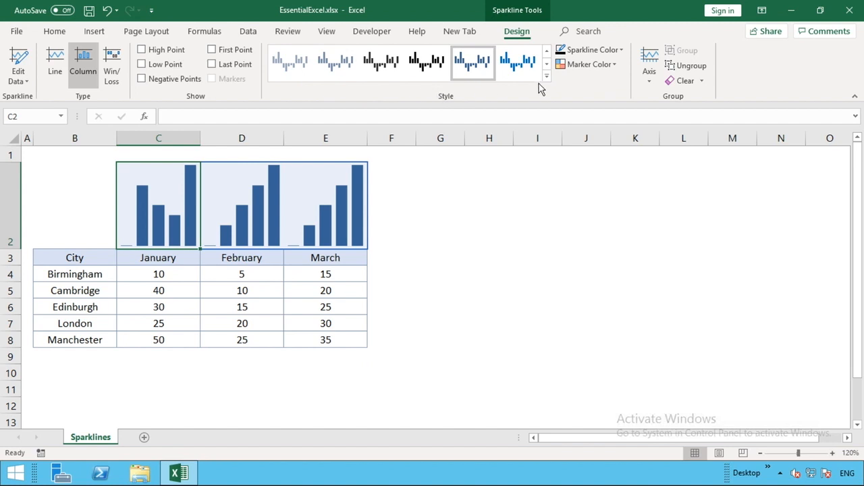
pyautogui.click(546, 76)
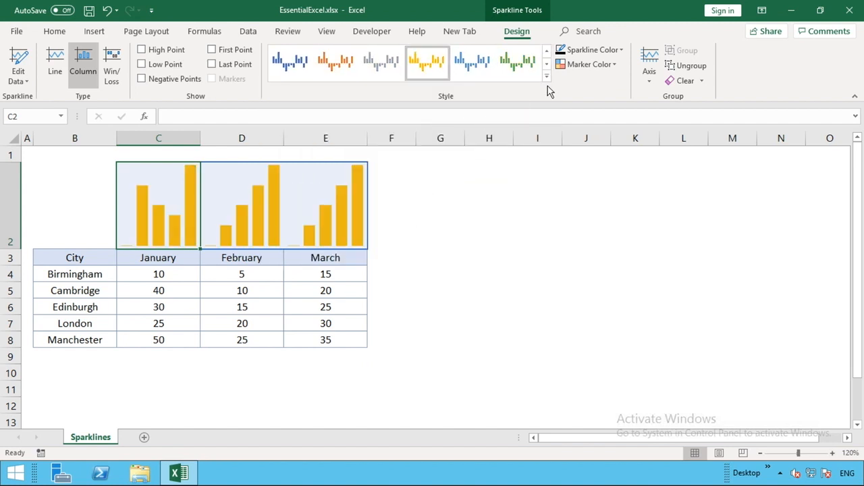
pyautogui.click(546, 75)
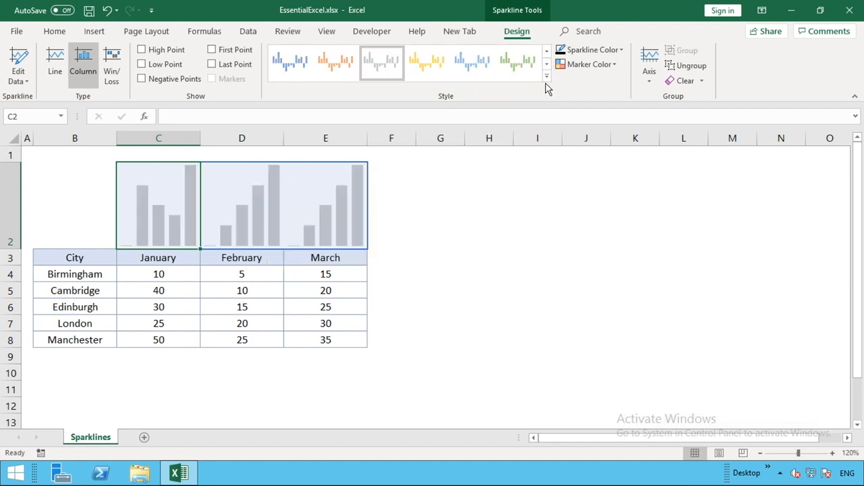
pyautogui.click(547, 75)
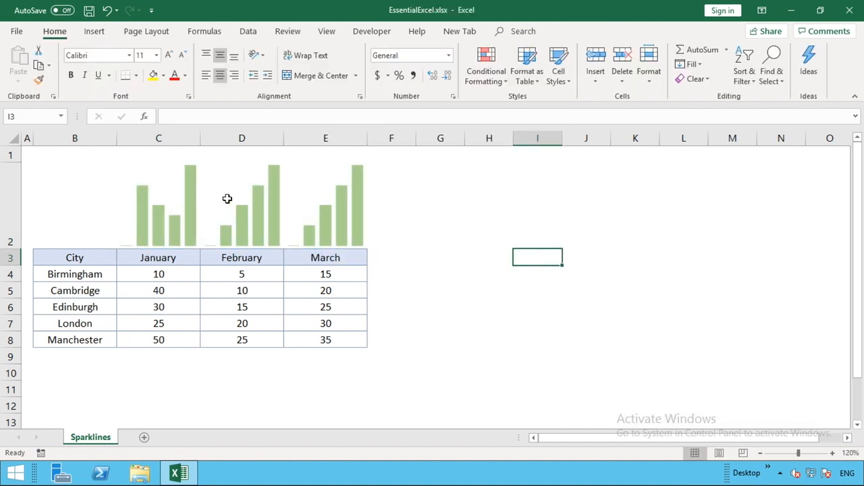
# - Clear the February and March sparklines, then reselect the January sparkline in C2
pyautogui.click(241, 205)
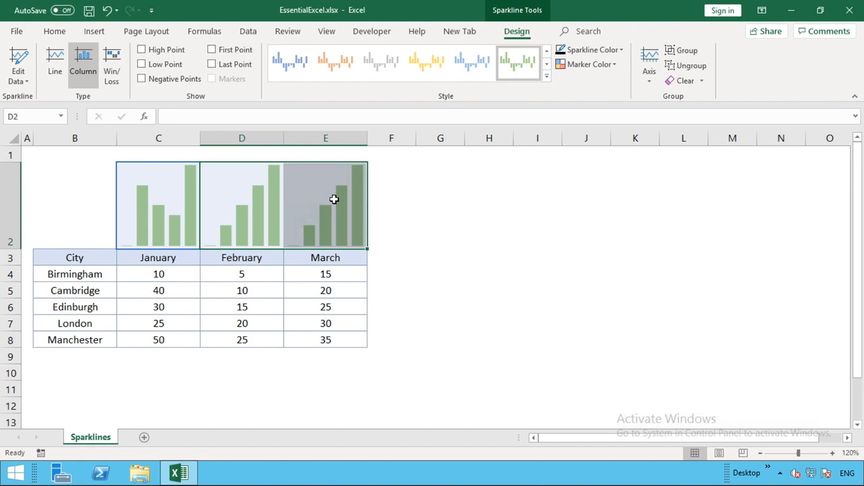
pyautogui.click(241, 202)
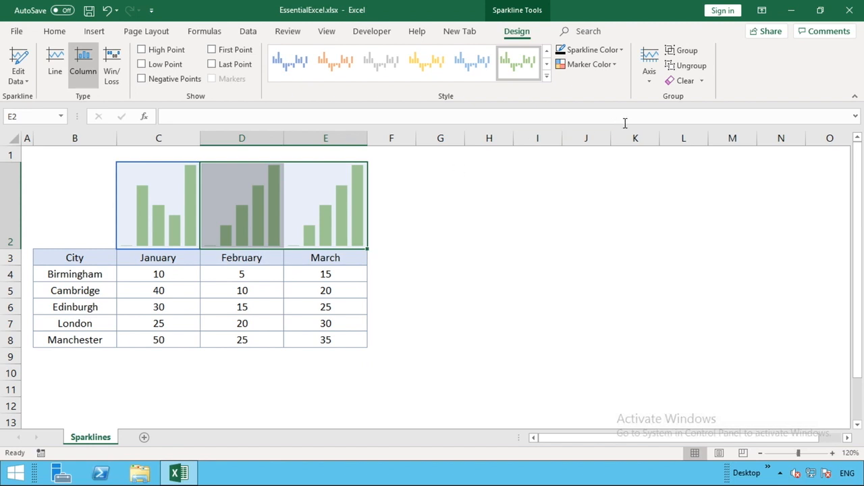
pyautogui.moveTo(708, 93)
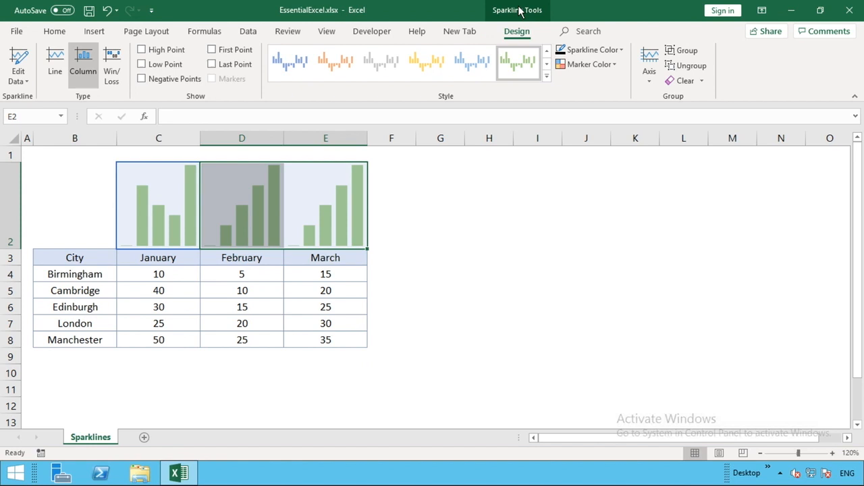
pyautogui.click(686, 80)
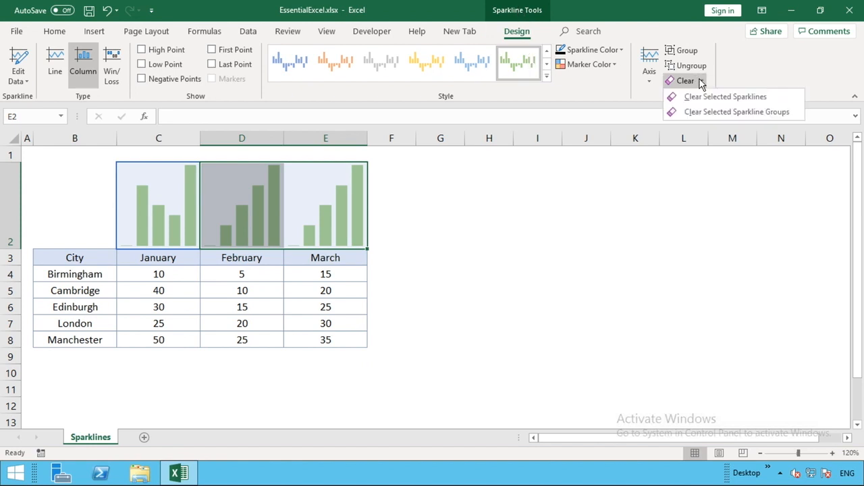
pyautogui.click(725, 95)
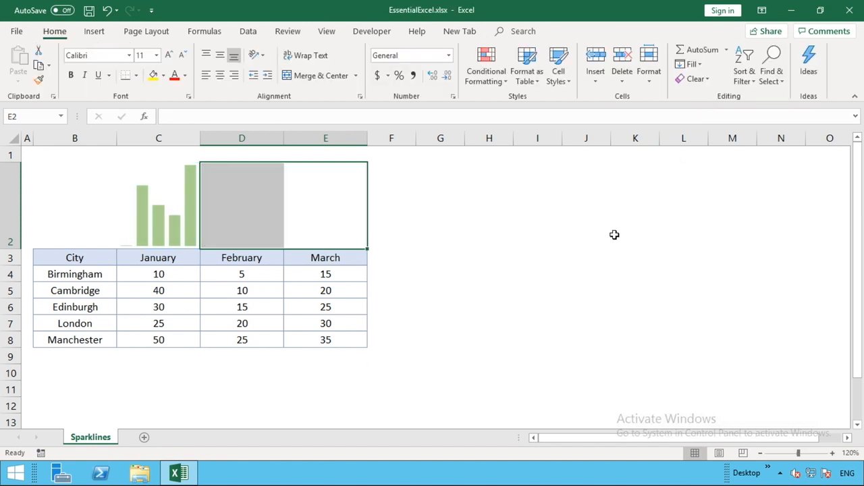
pyautogui.click(635, 206)
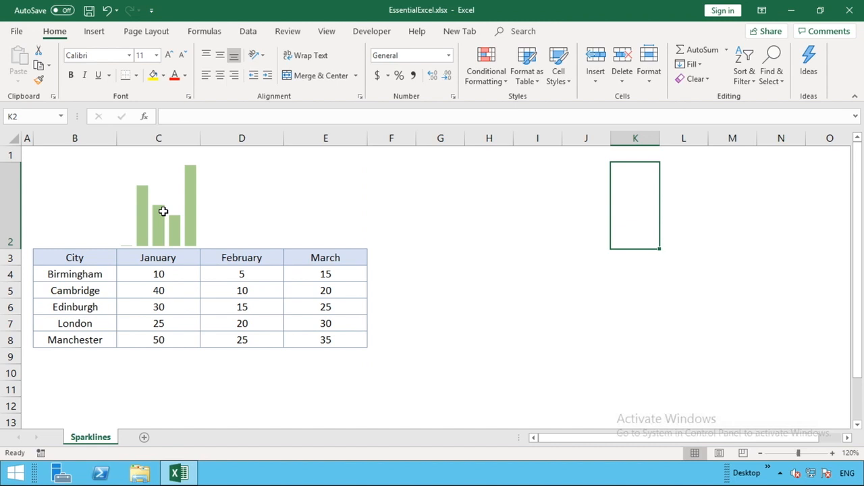
pyautogui.click(158, 204)
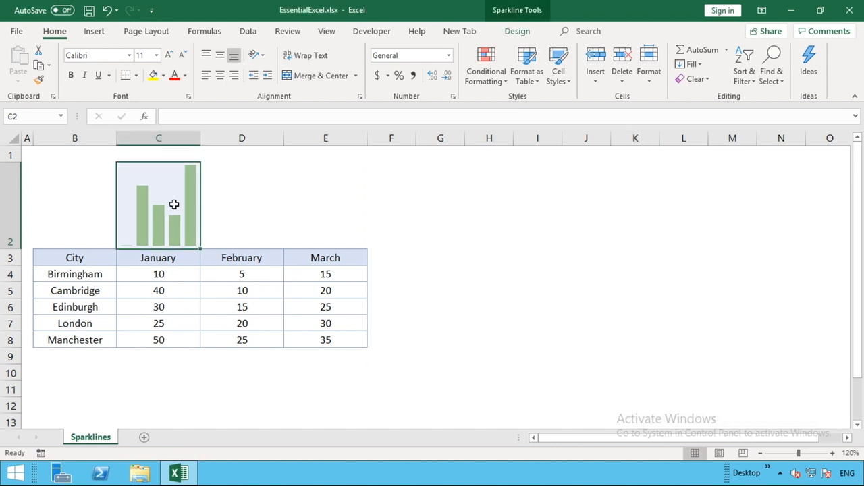
# - Turn on High Point for the January sparkline on the Sparkline Design ribbon
pyautogui.click(516, 31)
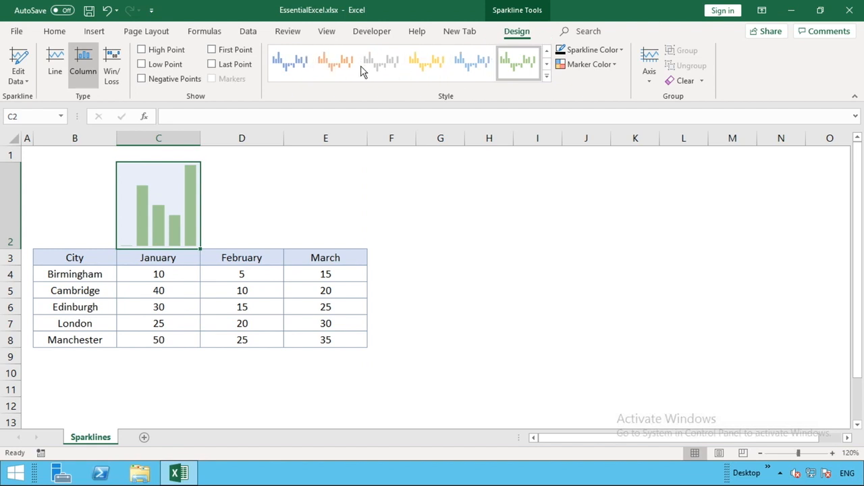
pyautogui.moveTo(381, 62)
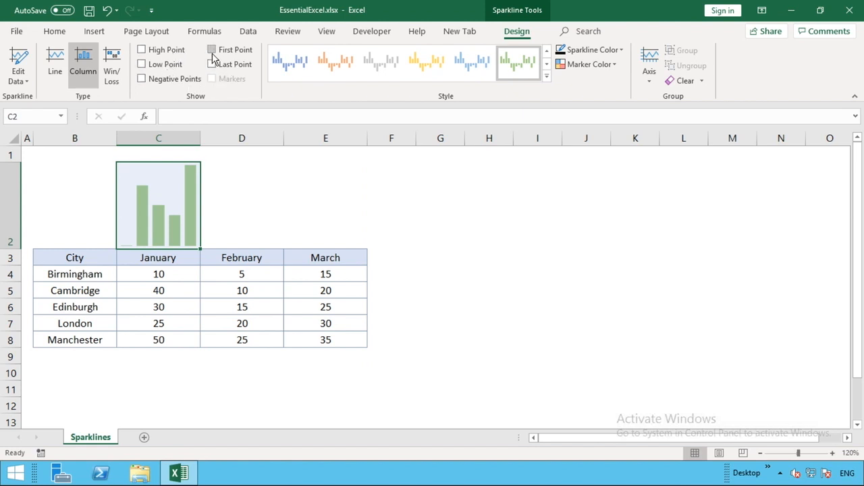
pyautogui.moveTo(211, 49)
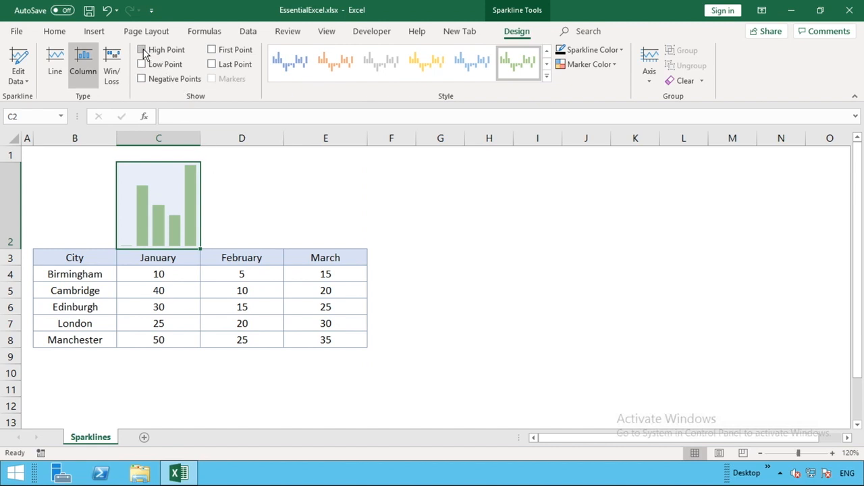
pyautogui.click(142, 49)
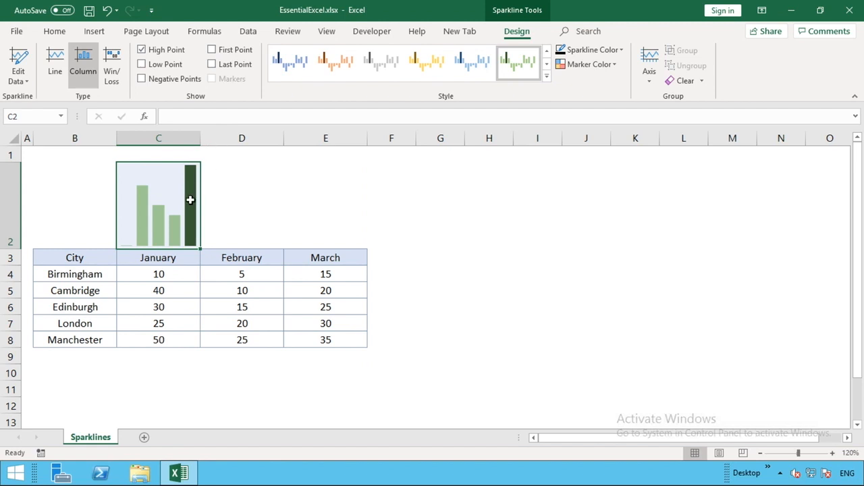
pyautogui.moveTo(173, 336)
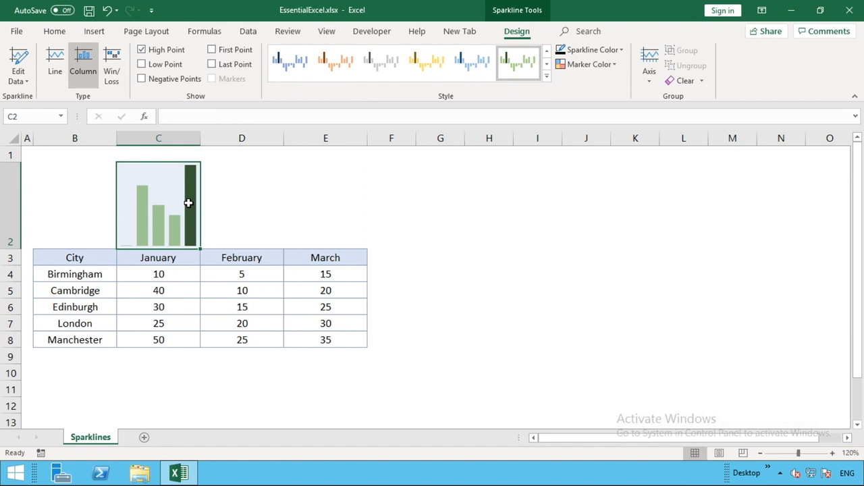
# - Enter January values of 50 for Edinburgh and 45 for Manchester
pyautogui.click(158, 307)
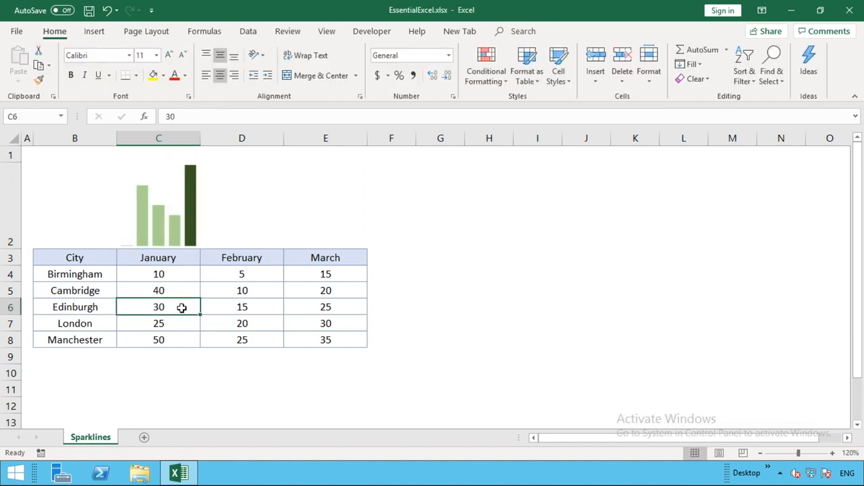
pyautogui.write('50')
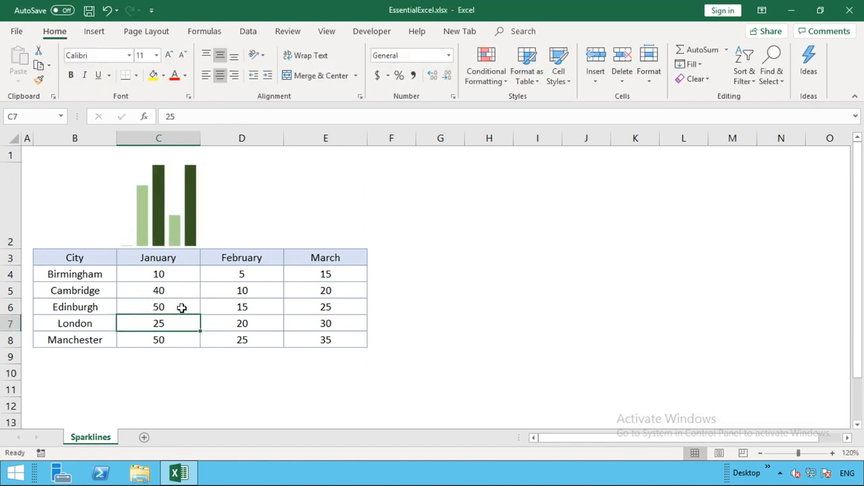
pyautogui.click(158, 340)
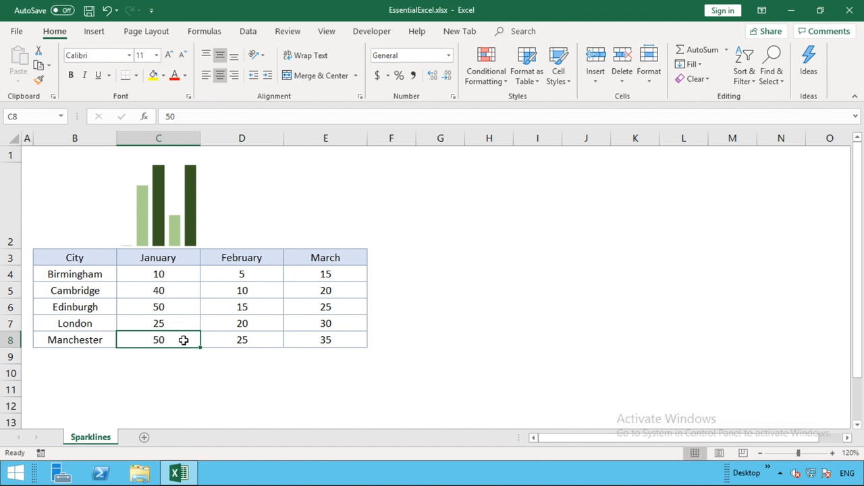
pyautogui.write('45')
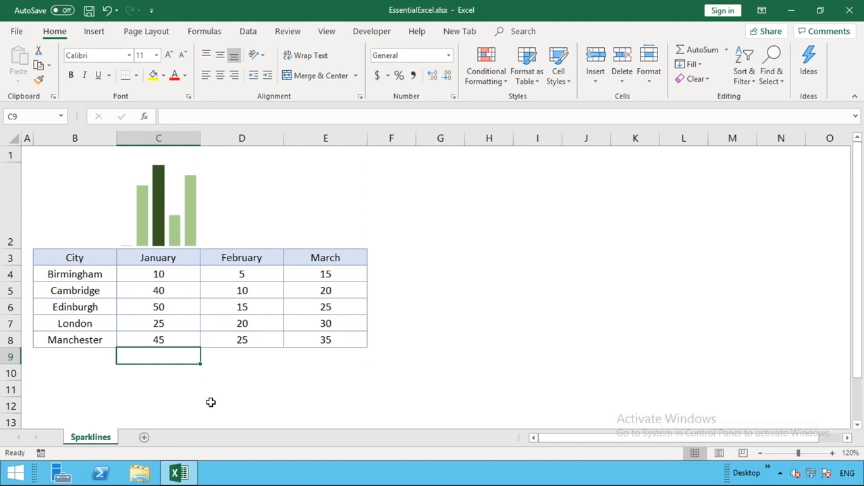
pyautogui.moveTo(261, 246)
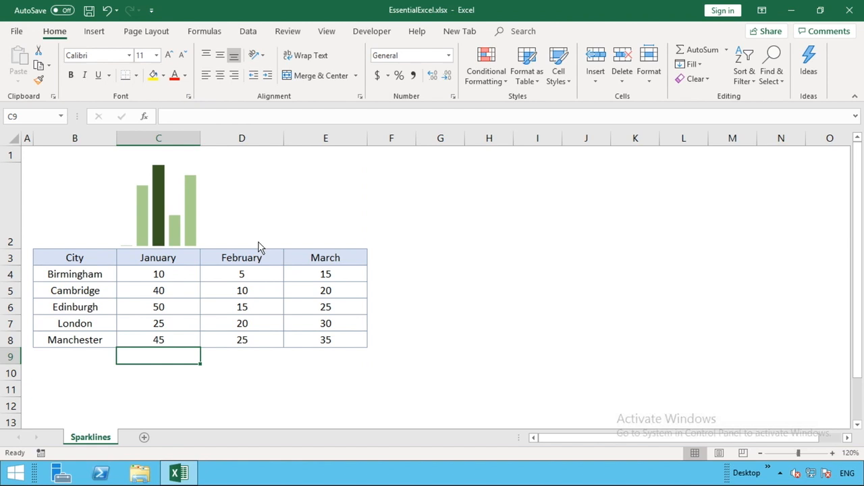
# - Set the January sparkline's High Point marker colour to red
pyautogui.click(158, 206)
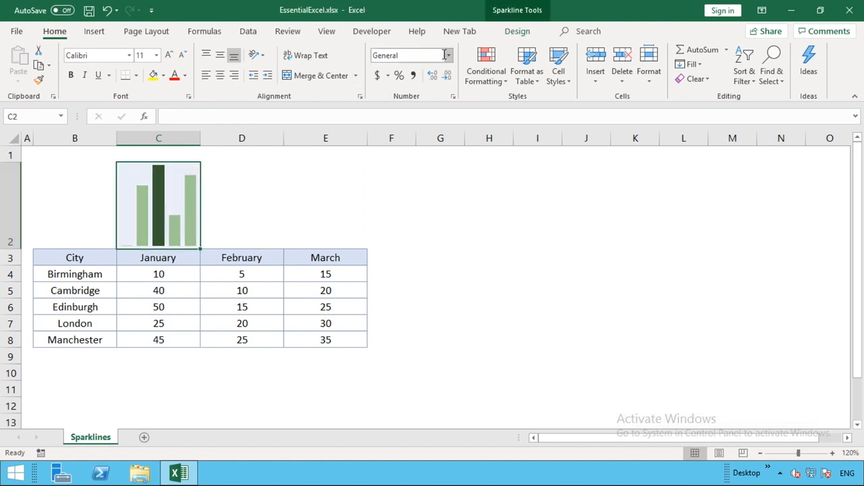
pyautogui.click(517, 31)
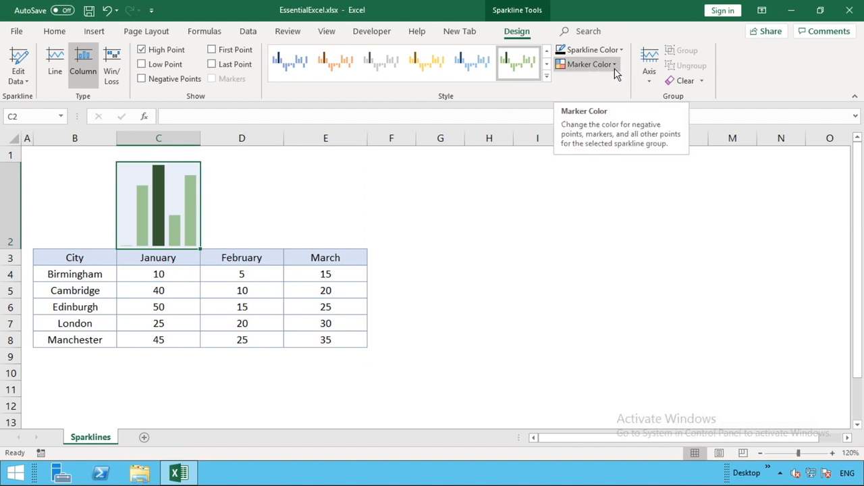
pyautogui.click(588, 64)
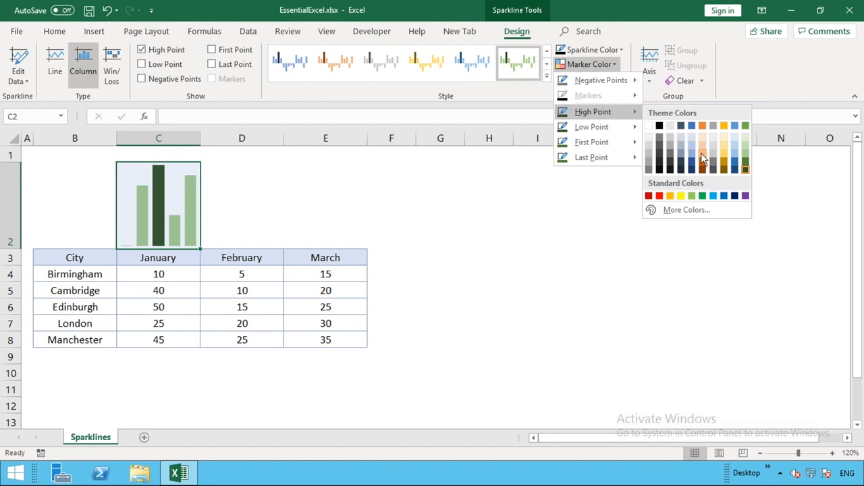
pyautogui.click(702, 145)
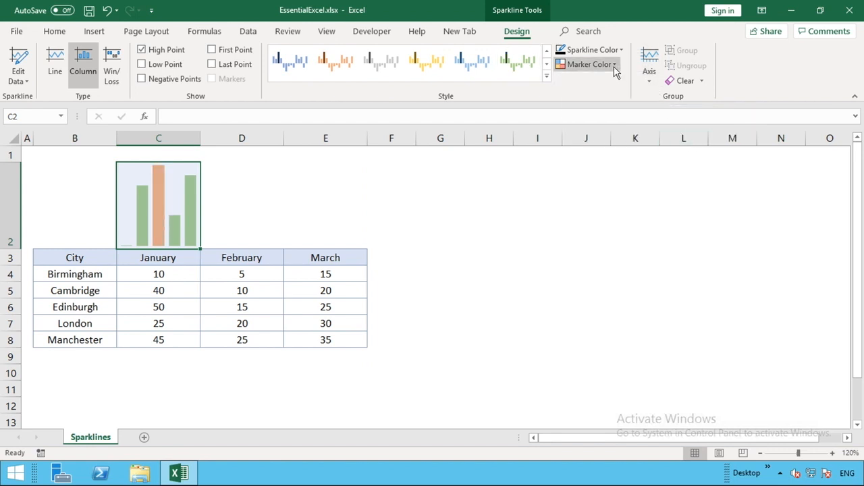
pyautogui.click(591, 64)
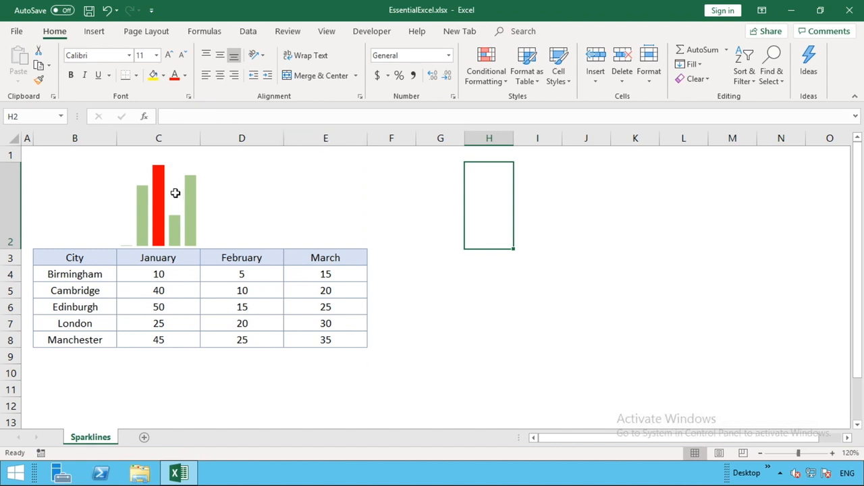
# - Turn off High Point, toggle Low Point on and off, and enable Negative Points
pyautogui.click(158, 203)
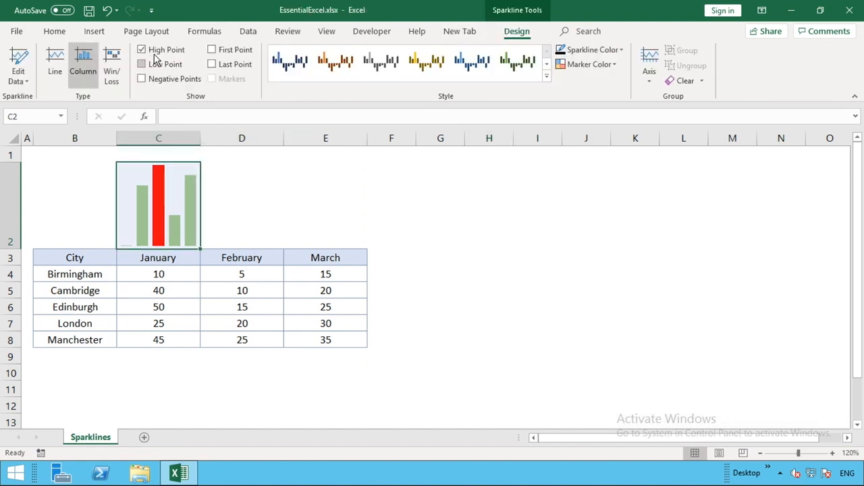
pyautogui.click(142, 50)
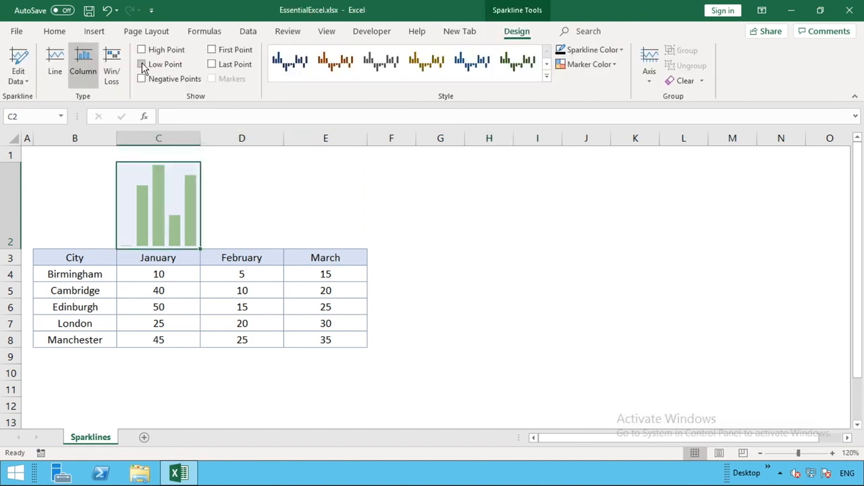
pyautogui.click(142, 64)
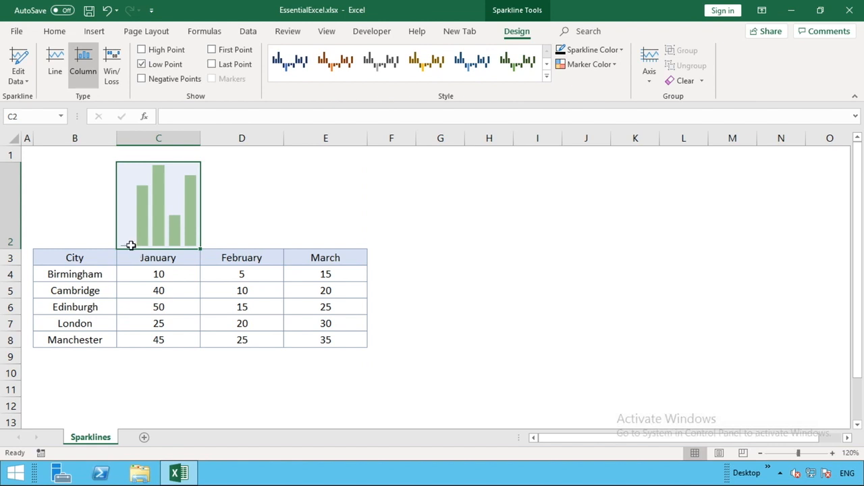
pyautogui.click(141, 64)
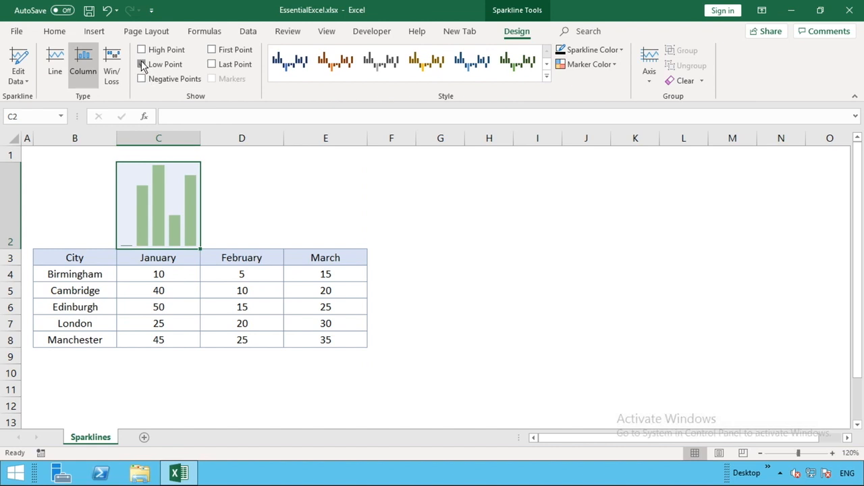
pyautogui.click(142, 79)
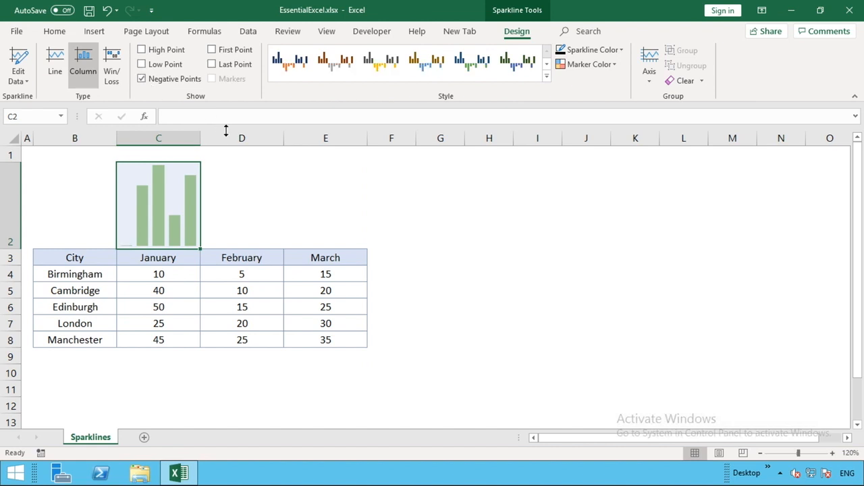
pyautogui.moveTo(172, 324)
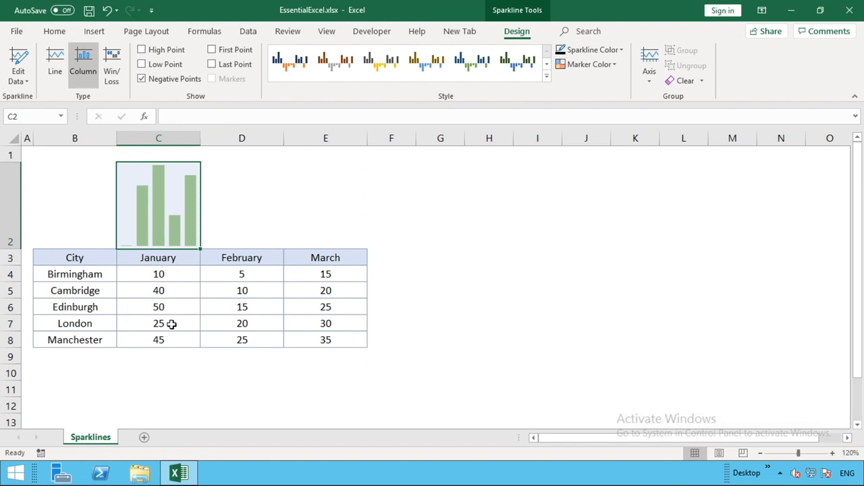
# - Change London's January value in C7 to -10 and return to sparkline design
pyautogui.write('-10')
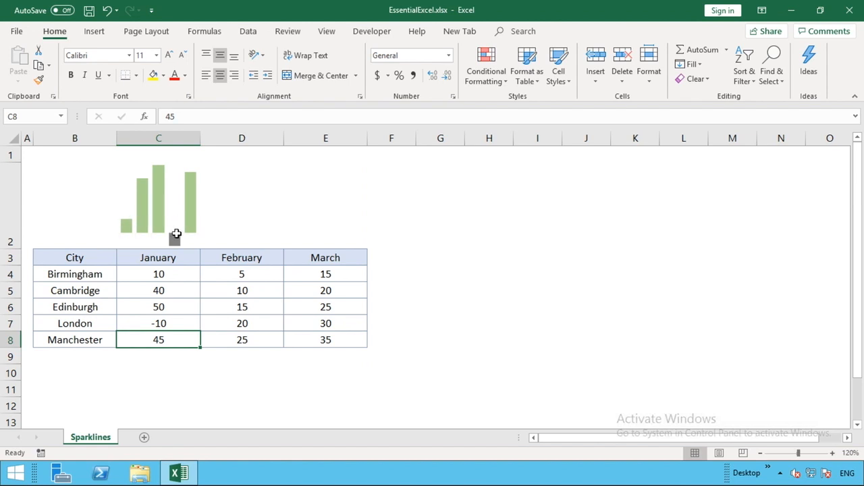
pyautogui.moveTo(176, 241)
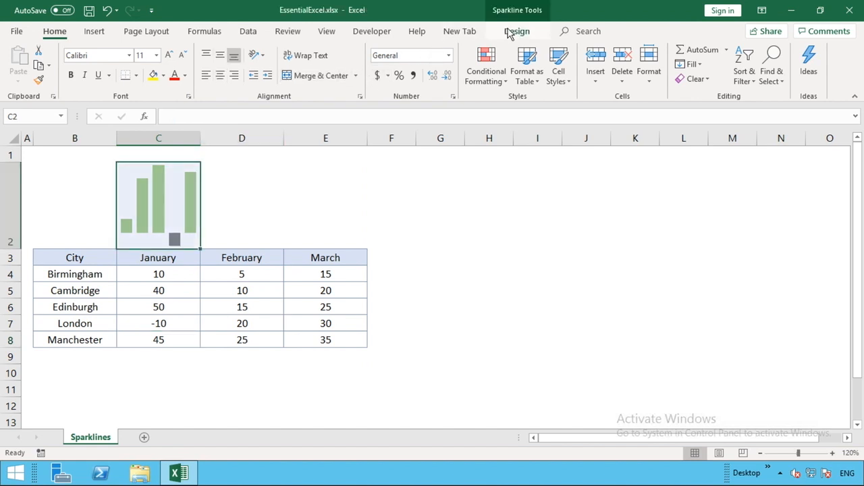
pyautogui.click(517, 31)
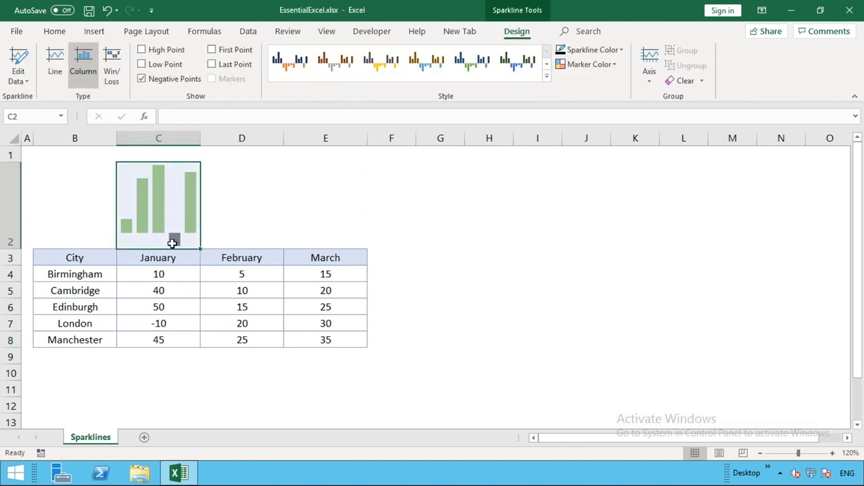
pyautogui.moveTo(176, 240)
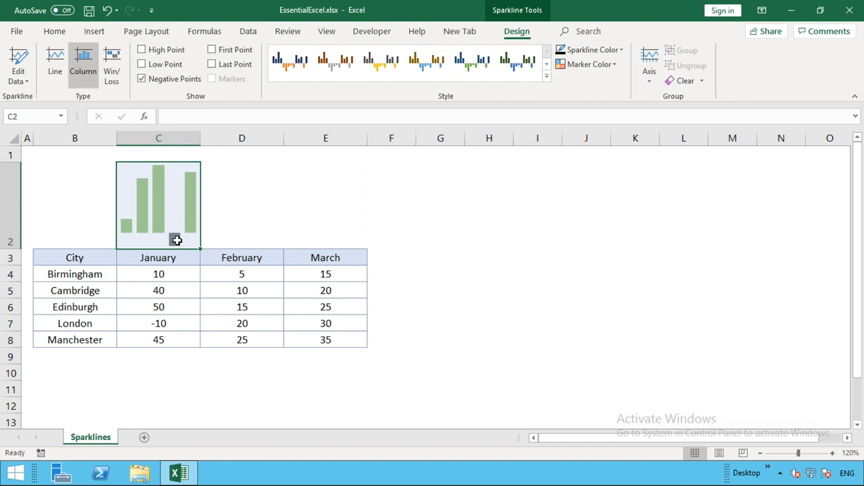
# - Replace the negative-point highlight with First and Last Point markers in dark green
pyautogui.click(141, 78)
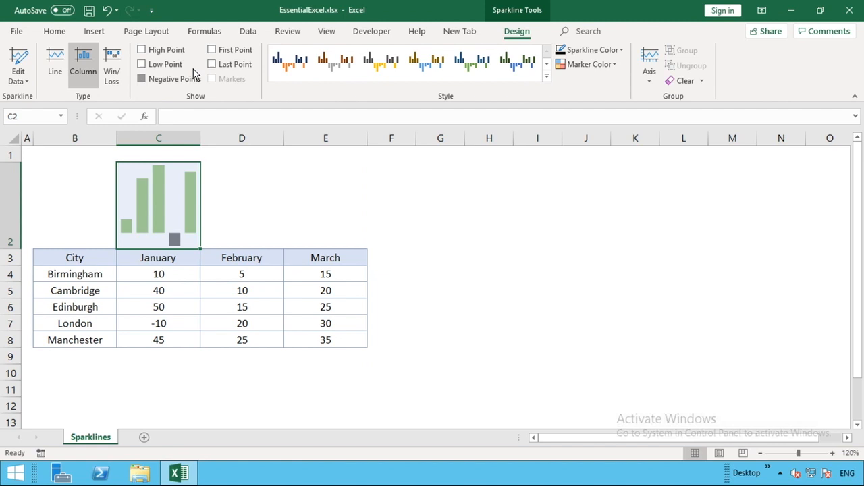
pyautogui.click(212, 49)
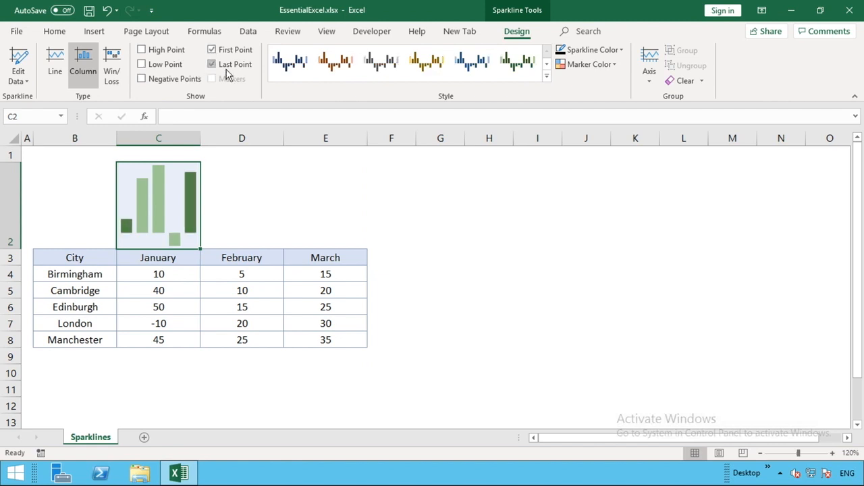
pyautogui.click(211, 64)
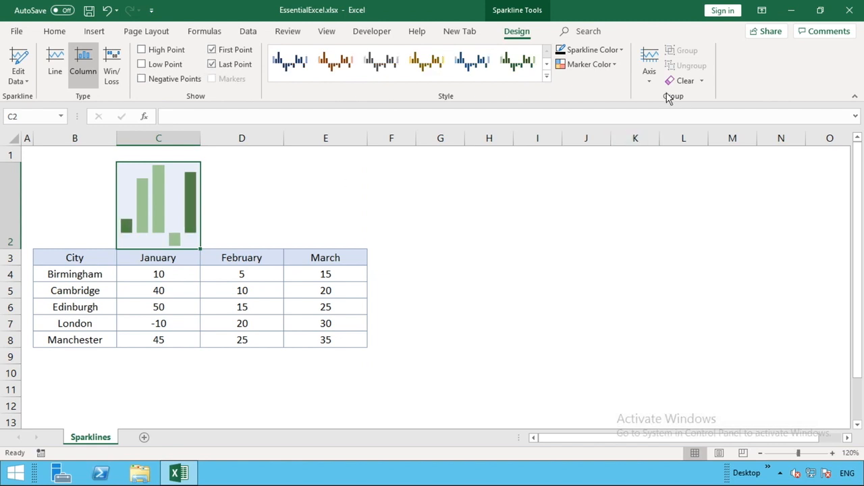
pyautogui.click(589, 64)
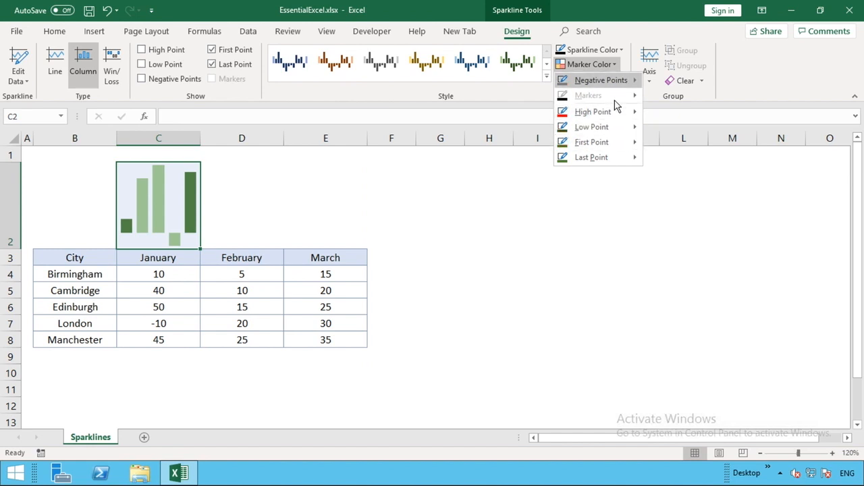
pyautogui.moveTo(591, 142)
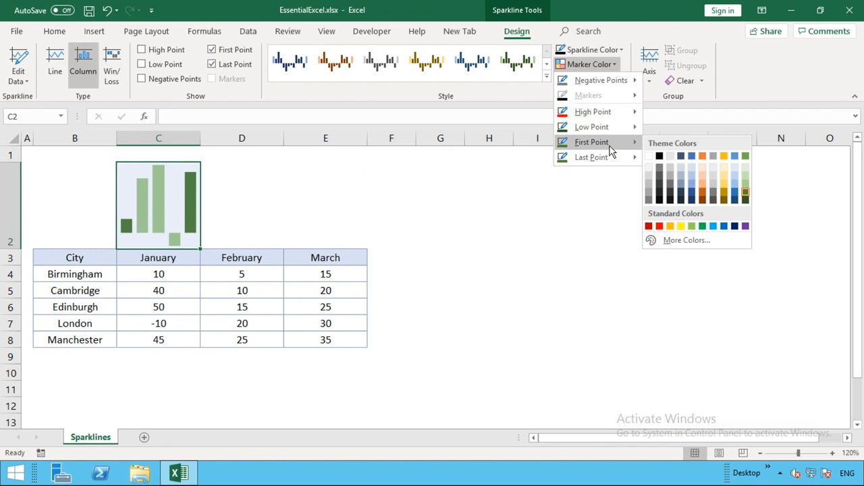
pyautogui.moveTo(454, 217)
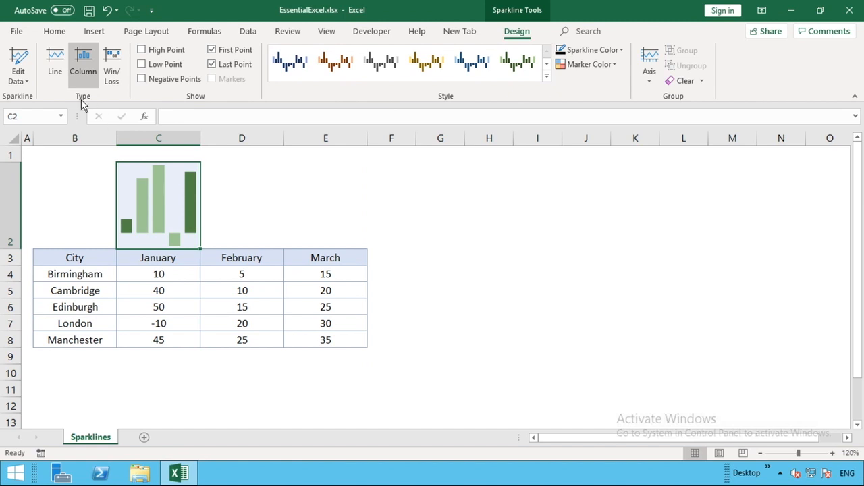
# - Make the January sparkline a Line type with First and Last Point markers off
pyautogui.click(54, 61)
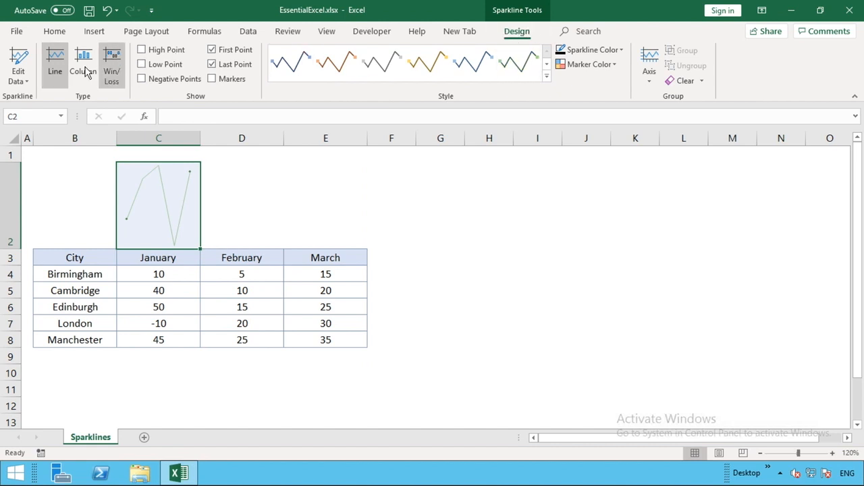
pyautogui.click(83, 64)
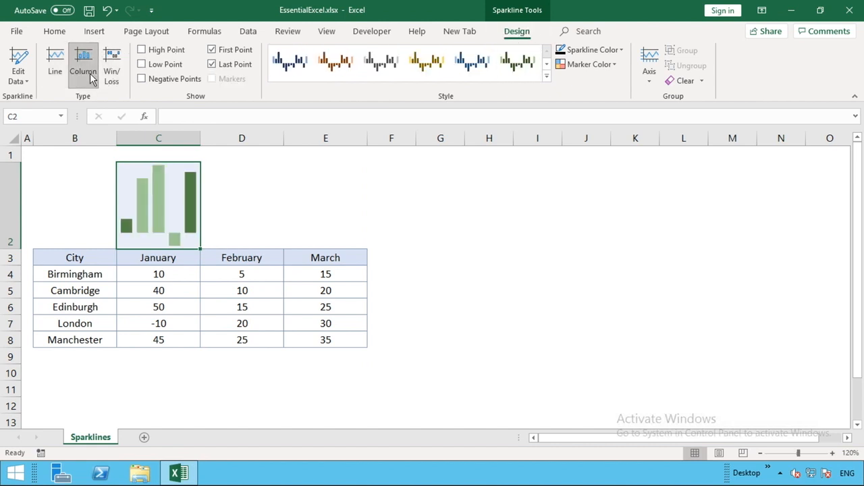
pyautogui.click(54, 64)
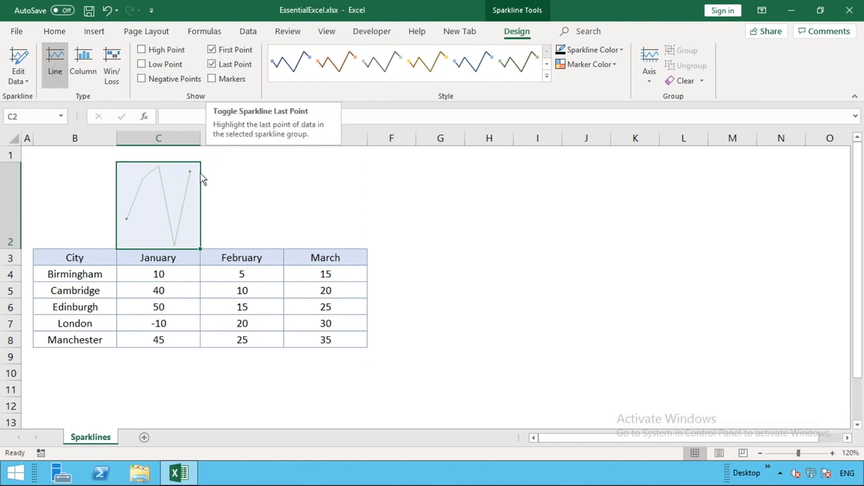
pyautogui.moveTo(127, 223)
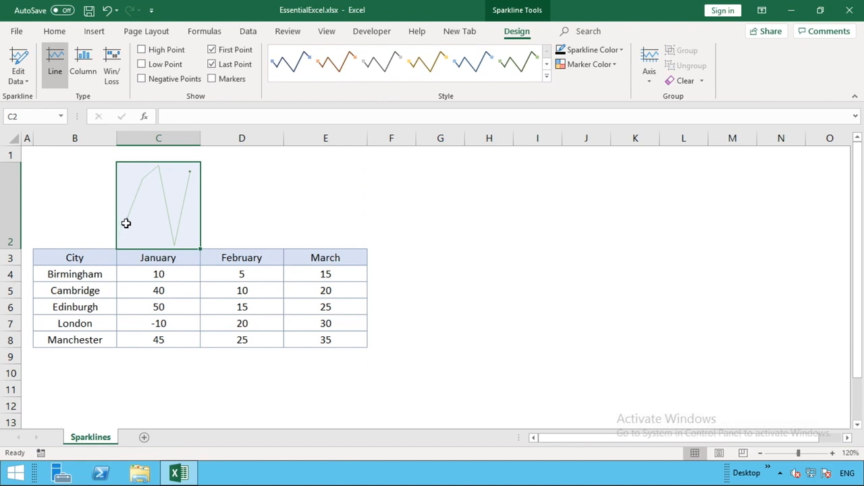
pyautogui.moveTo(247, 121)
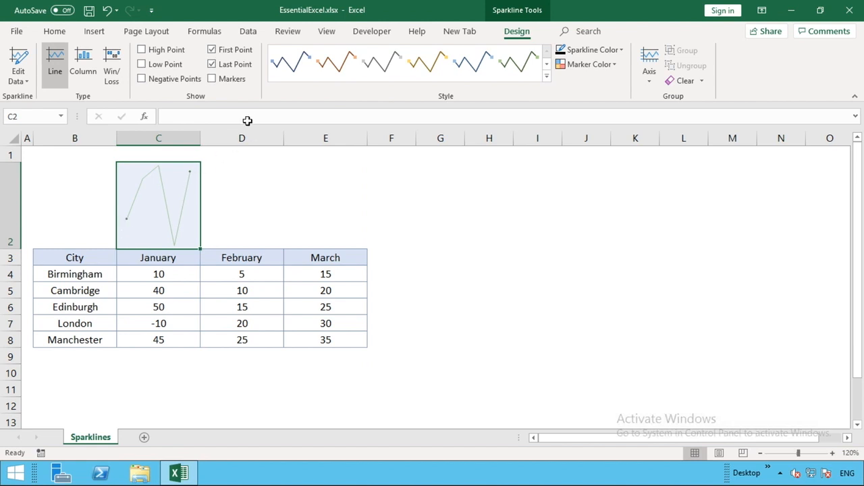
pyautogui.click(212, 64)
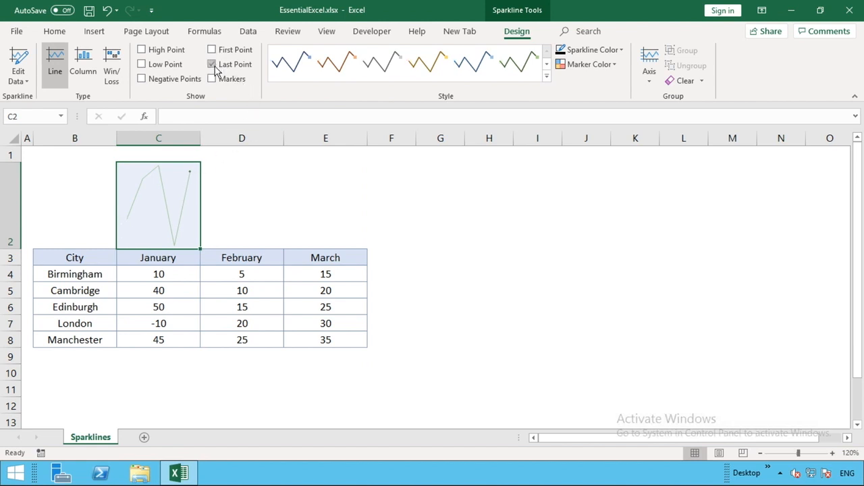
pyautogui.click(212, 64)
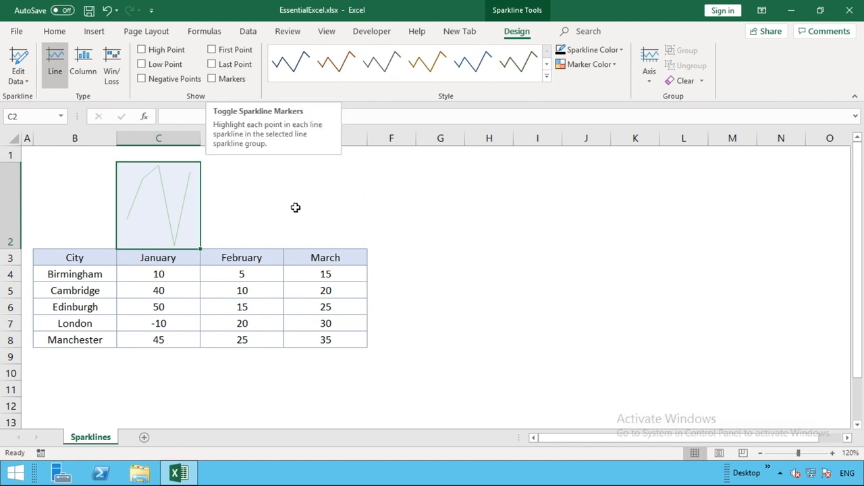
pyautogui.moveTo(112, 66)
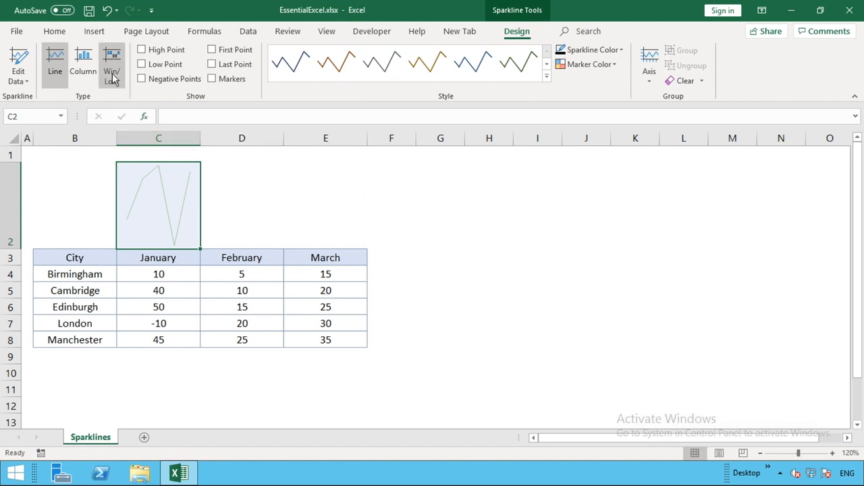
# - Switch the sparkline to Win/Loss and re-enter -10 for London's January value
pyautogui.click(111, 64)
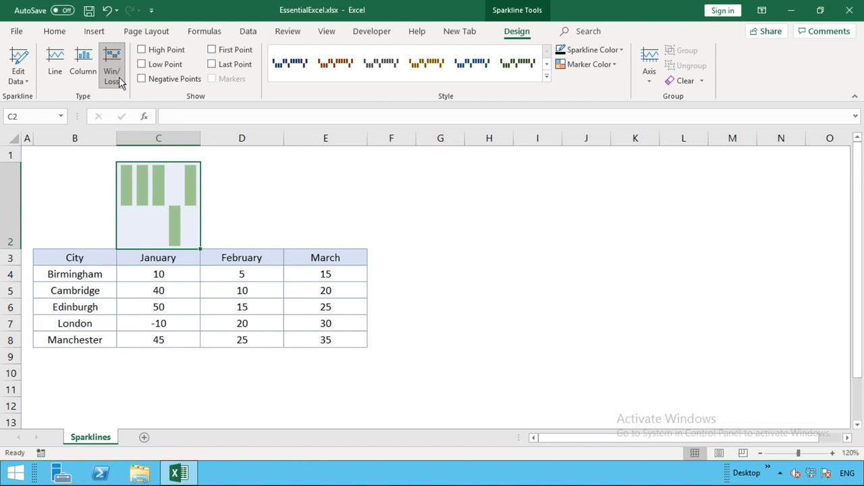
pyautogui.moveTo(111, 64)
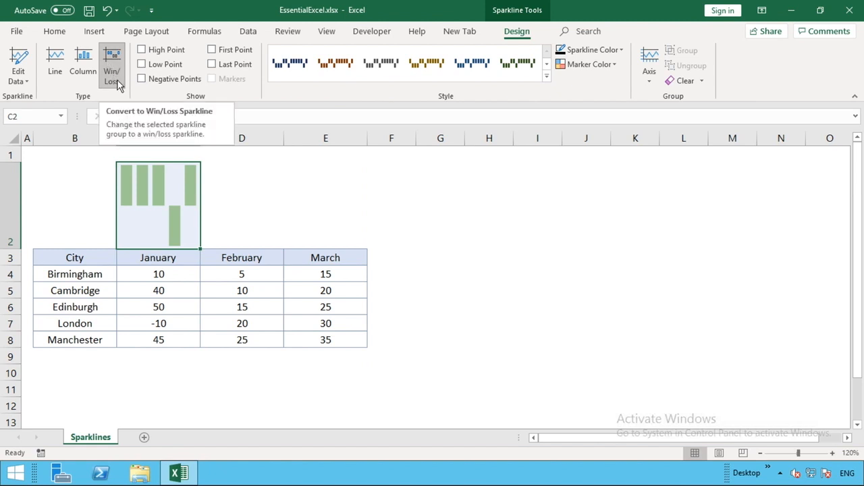
pyautogui.moveTo(245, 205)
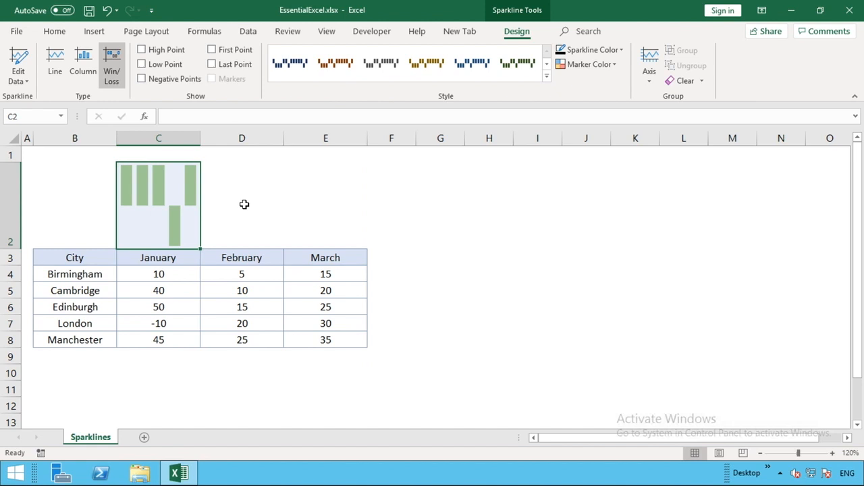
pyautogui.moveTo(115, 189)
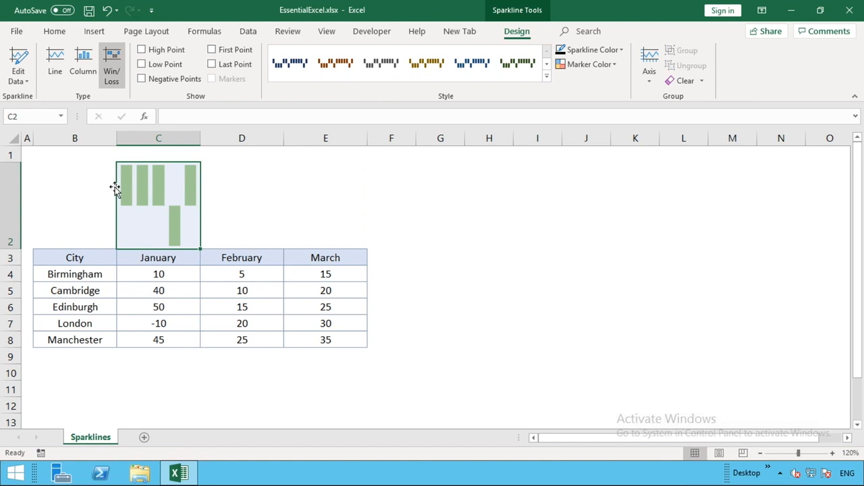
pyautogui.moveTo(123, 185)
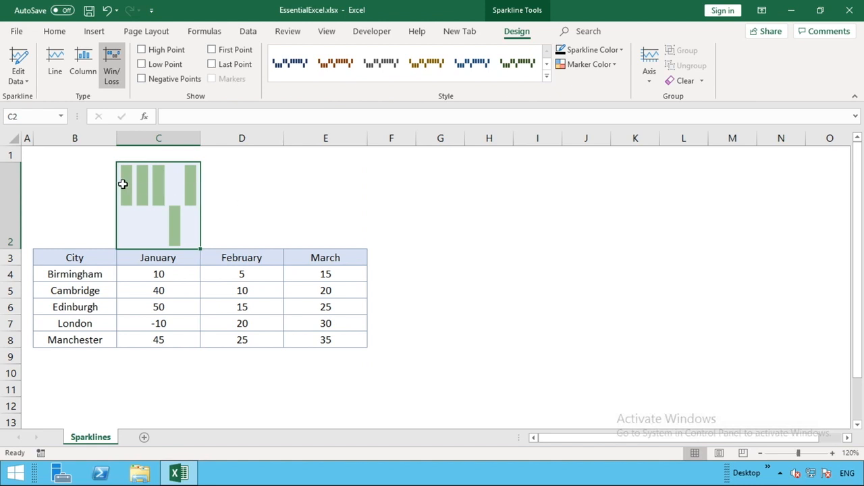
pyautogui.moveTo(185, 227)
pyautogui.write('0')
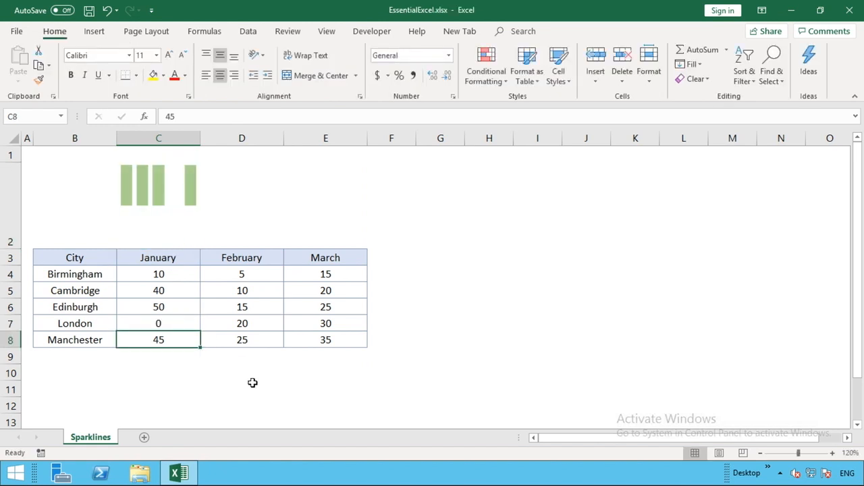
pyautogui.click(158, 323)
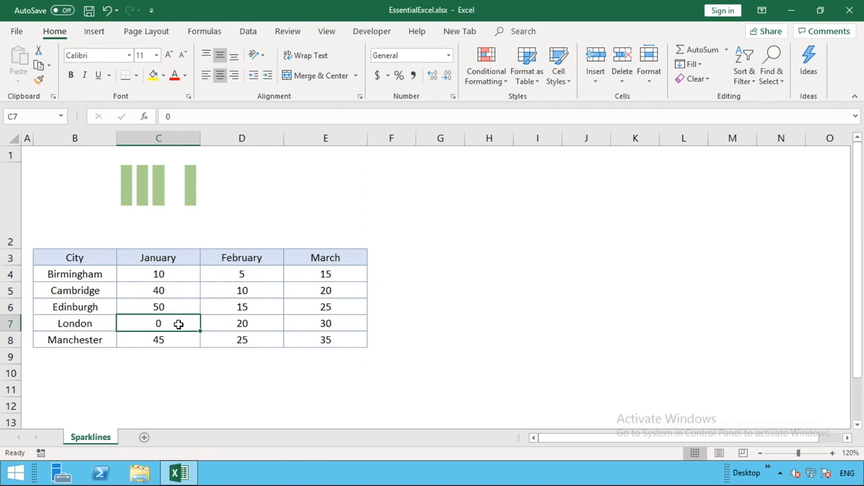
pyautogui.moveTo(176, 207)
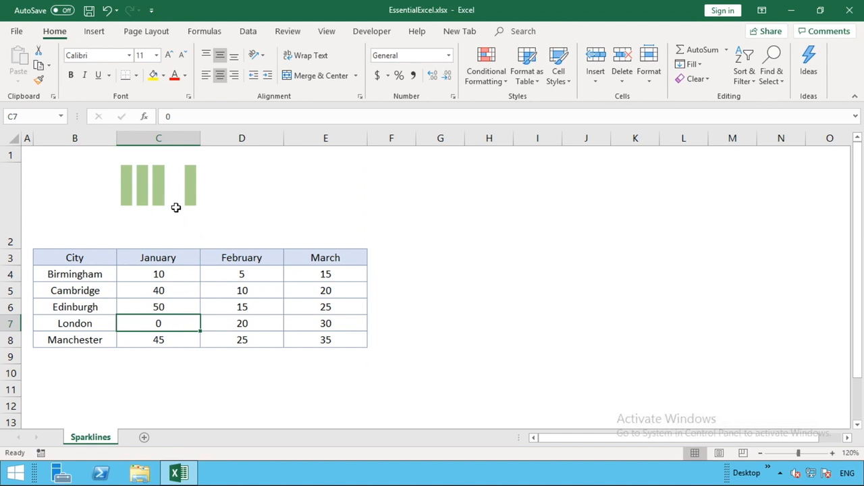
pyautogui.doubleClick(158, 323)
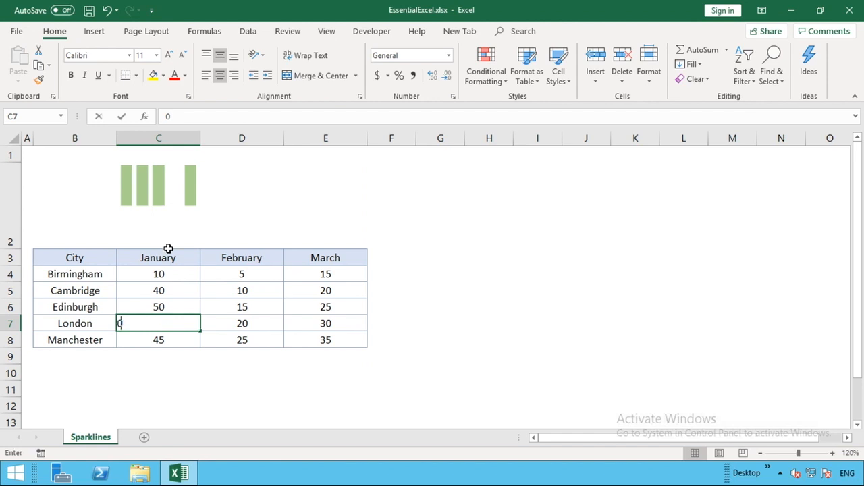
pyautogui.write('-10')
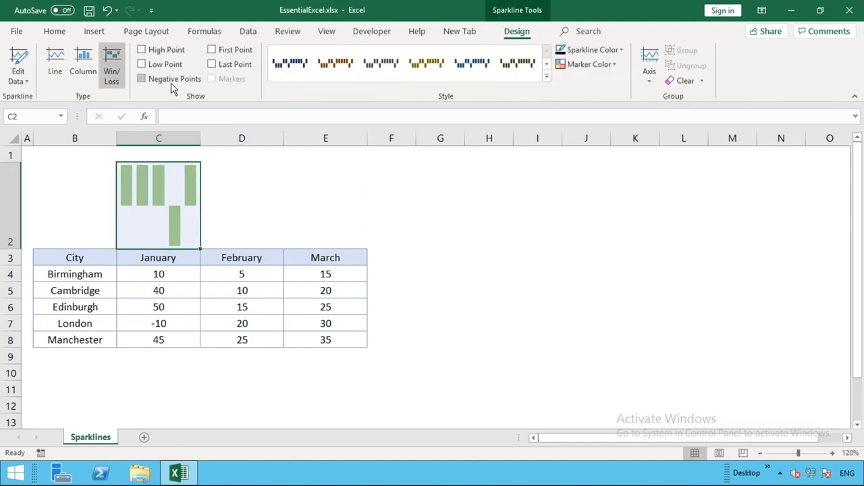
# - Return the sparkline to Column type and fill it from C2 across to E2
pyautogui.click(82, 64)
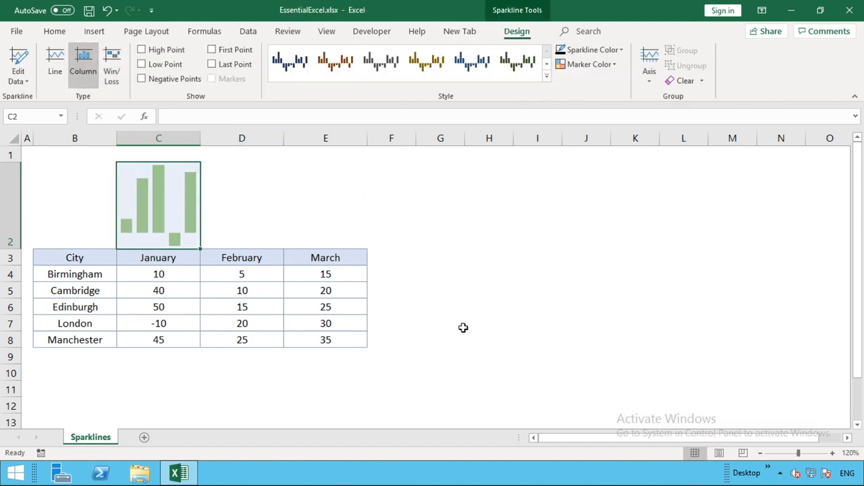
pyautogui.click(440, 323)
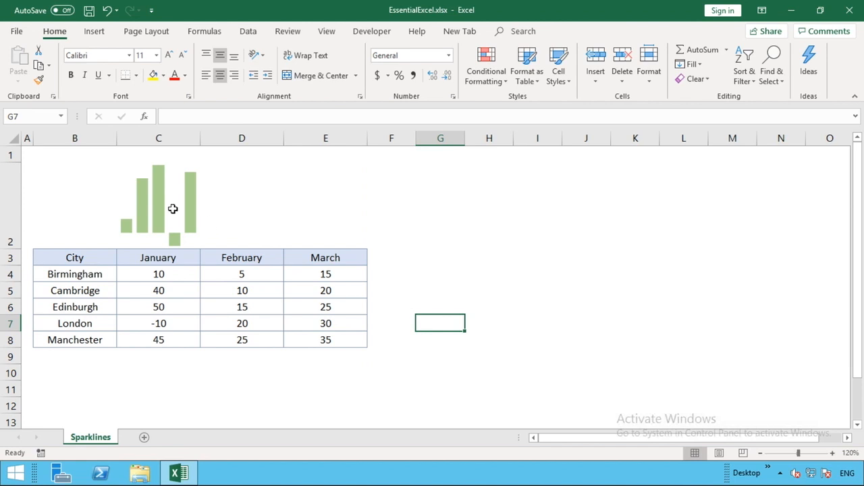
pyautogui.click(158, 203)
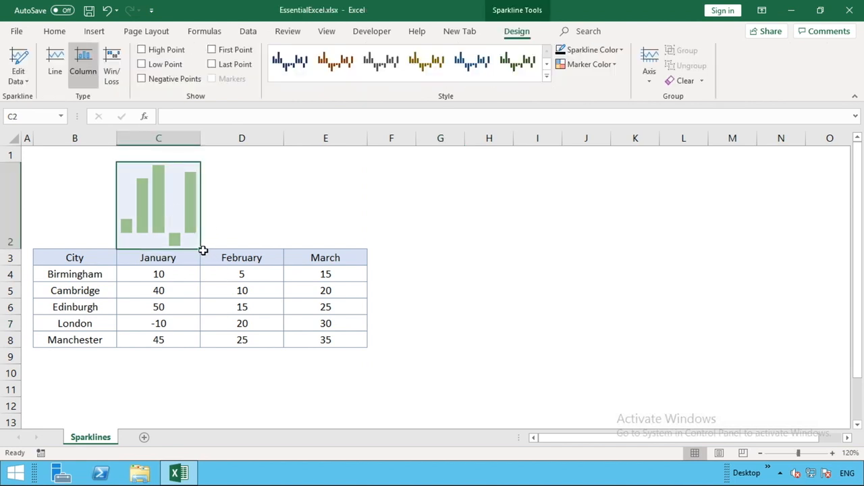
pyautogui.moveTo(200, 250); pyautogui.dragTo(284, 241)
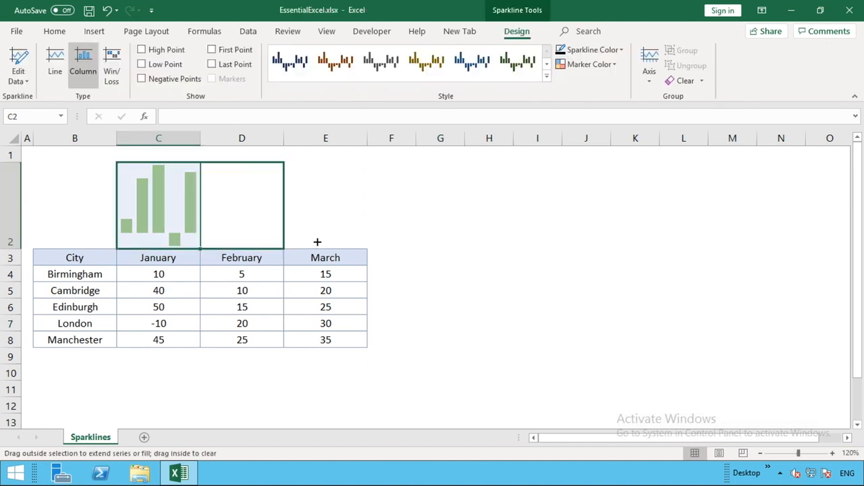
pyautogui.moveTo(199, 250); pyautogui.dragTo(368, 250)
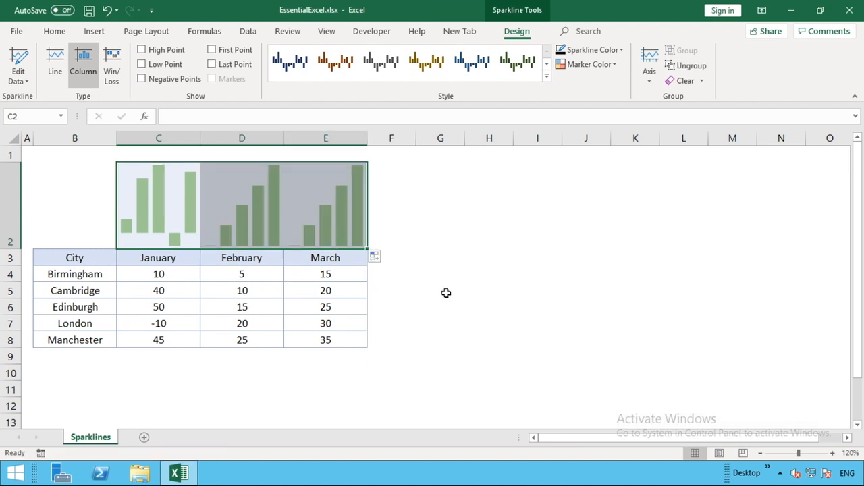
pyautogui.click(441, 290)
pyautogui.write('70')
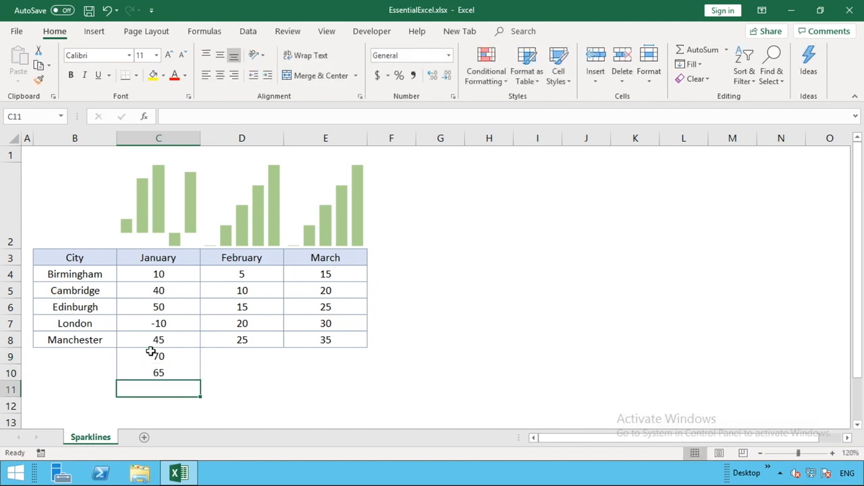
# - Select cell D10 below the February figures
pyautogui.click(242, 372)
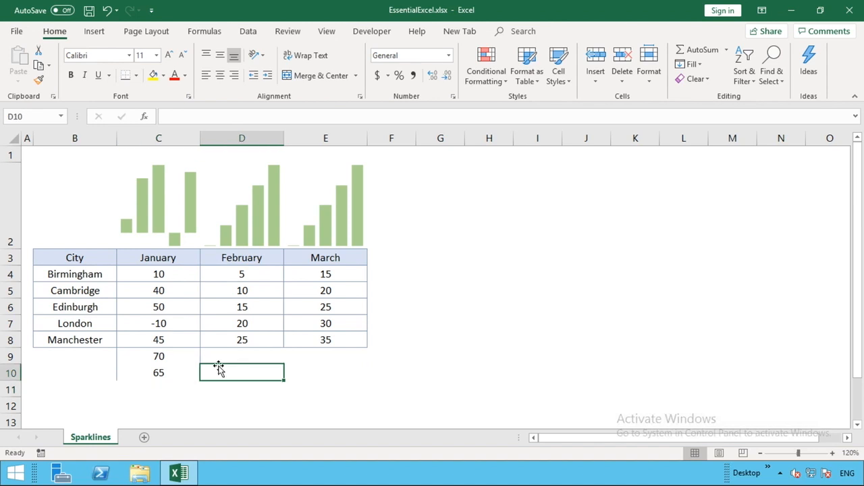
pyautogui.moveTo(170, 214)
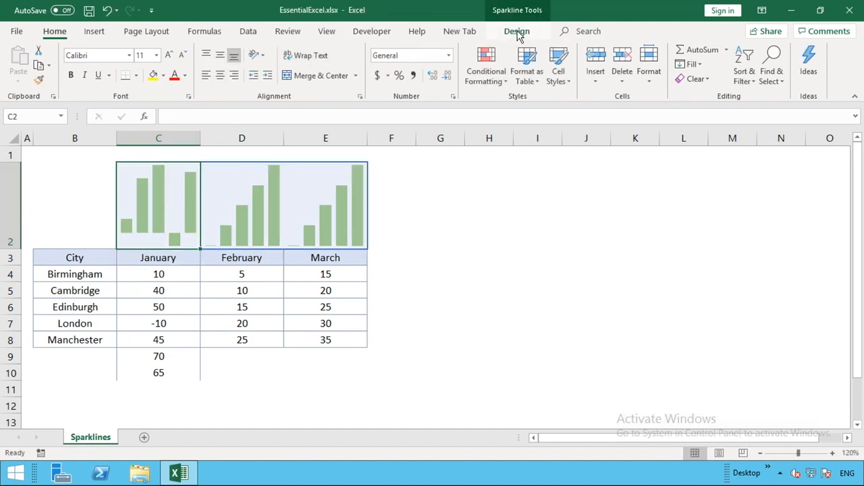
pyautogui.click(517, 31)
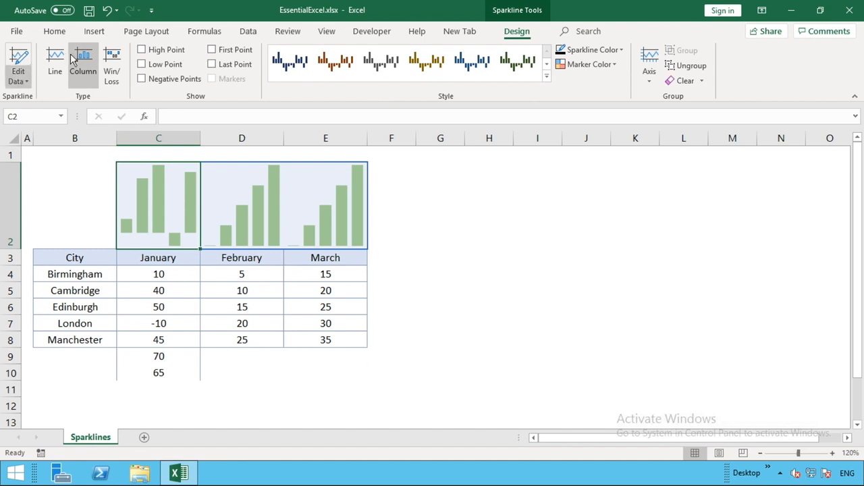
pyautogui.click(19, 79)
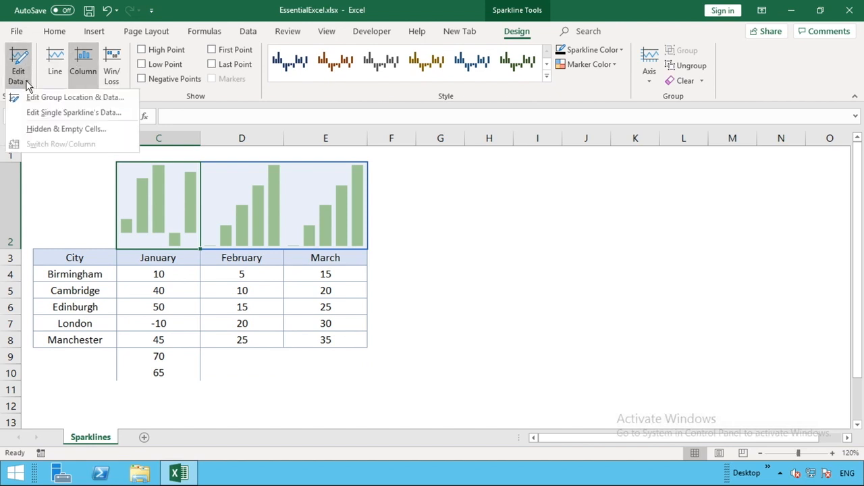
pyautogui.moveTo(44, 112)
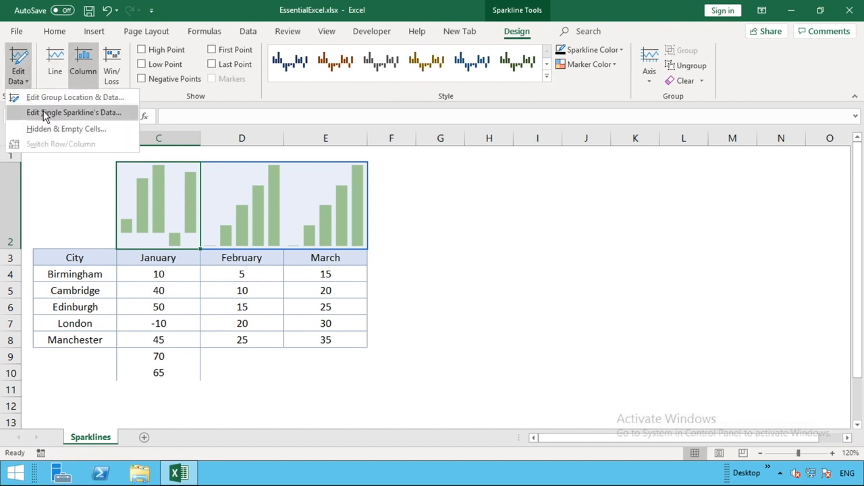
pyautogui.click(73, 112)
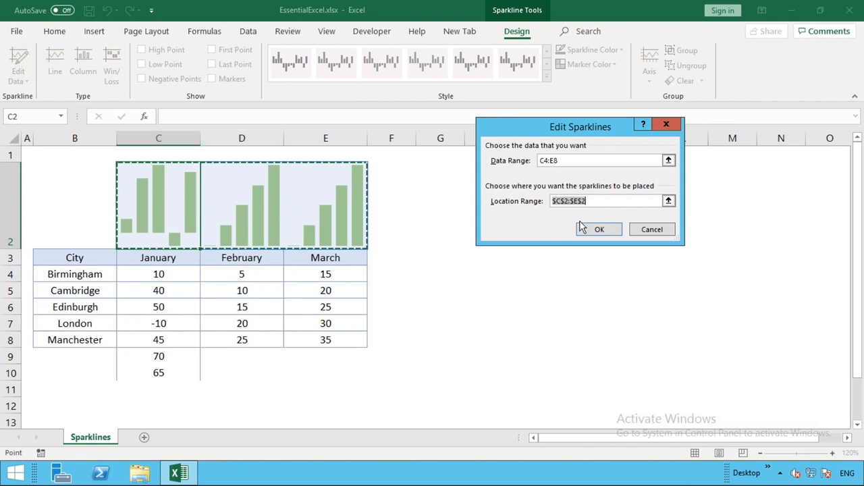
pyautogui.moveTo(525, 208)
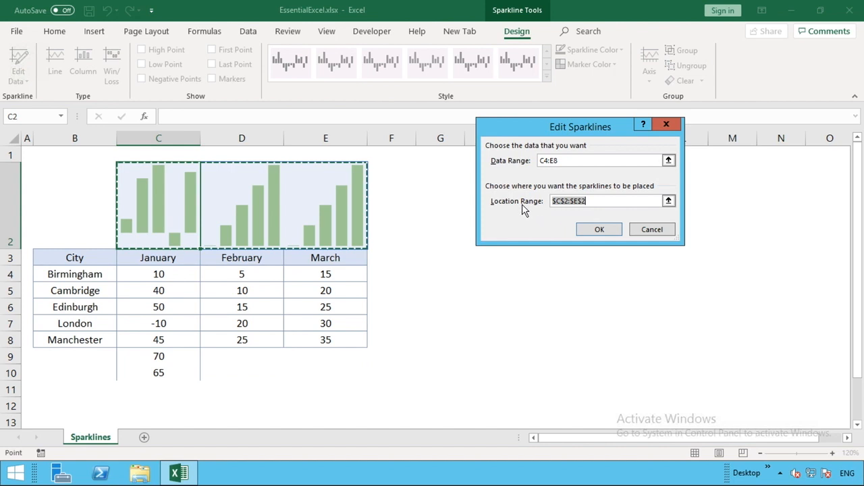
pyautogui.click(584, 201)
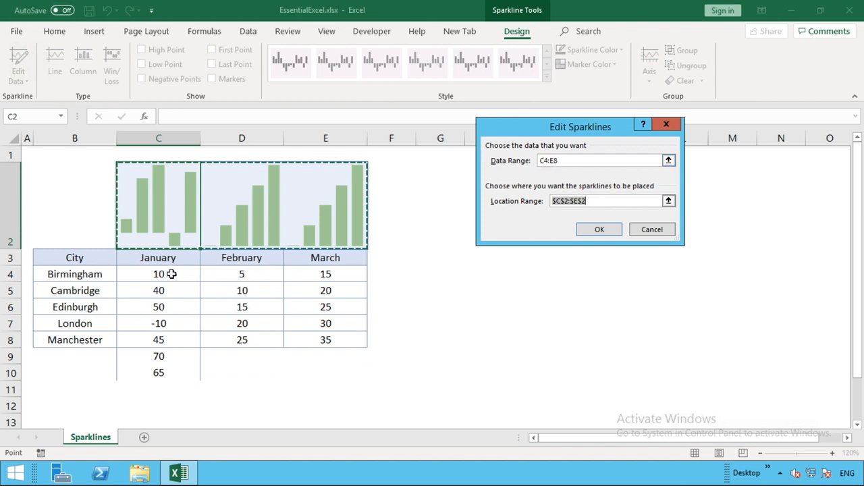
pyautogui.moveTo(292, 344)
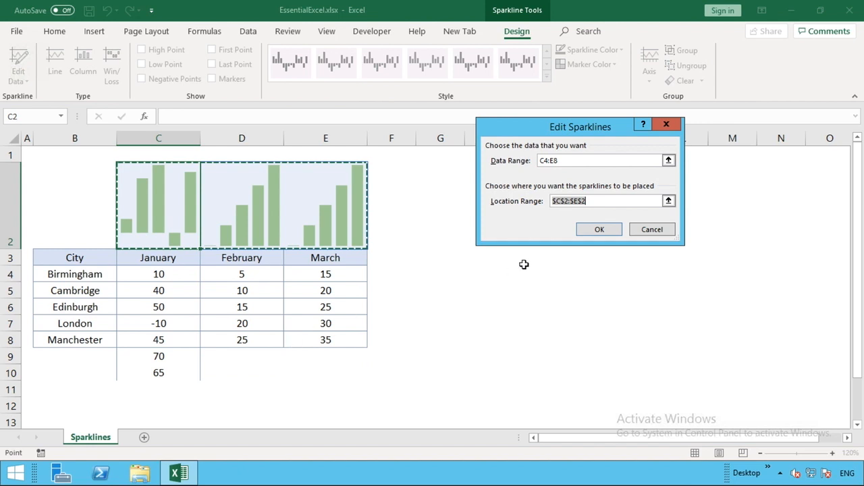
pyautogui.moveTo(291, 336)
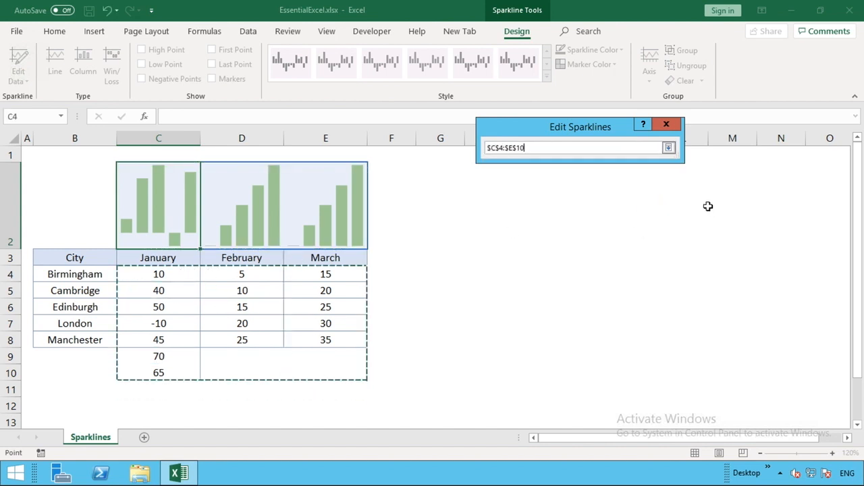
pyautogui.click(668, 148)
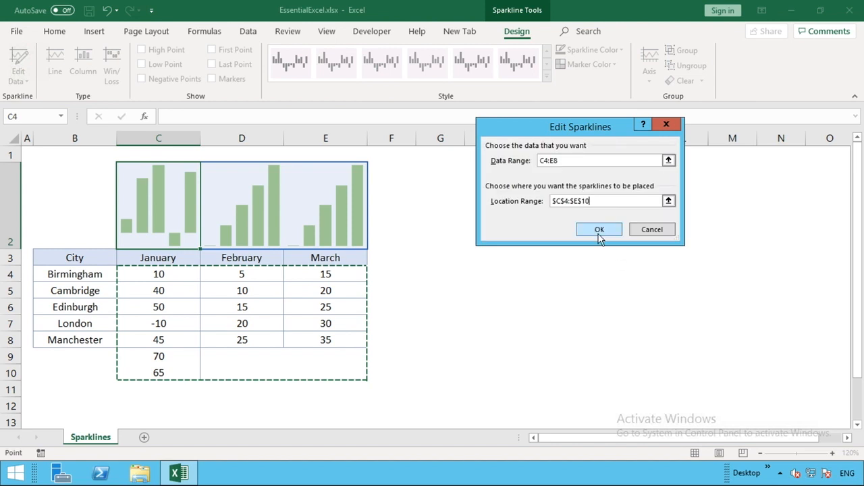
pyautogui.click(598, 229)
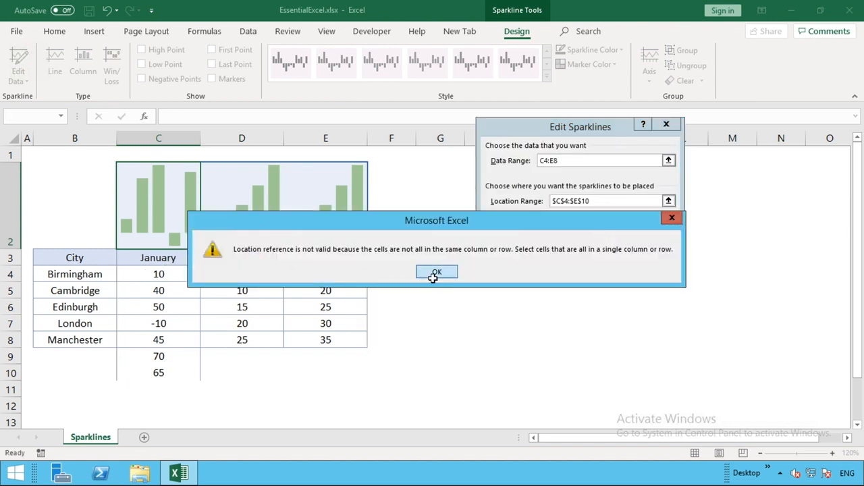
pyautogui.click(436, 271)
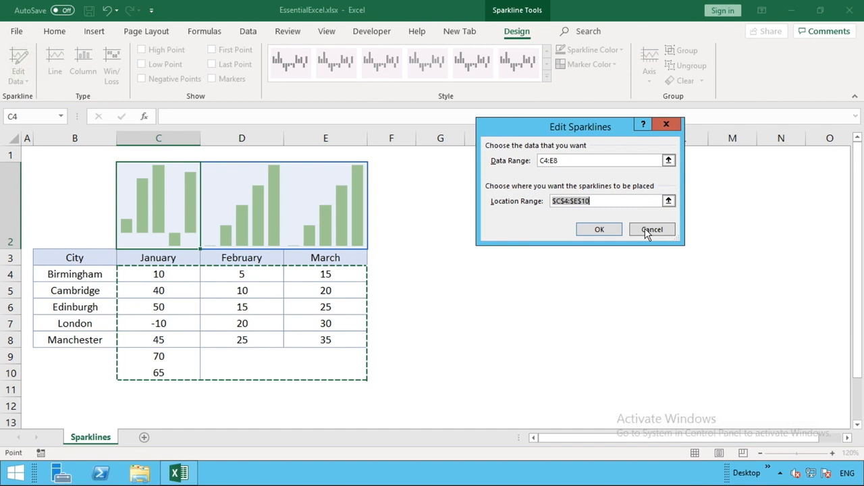
pyautogui.click(651, 228)
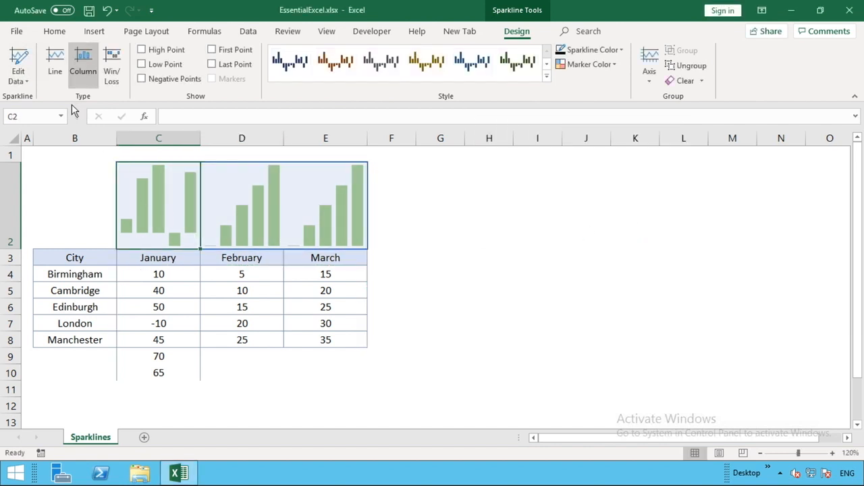
# - Change the January sparkline's data range from C4:C8 to C4:C10
pyautogui.click(19, 66)
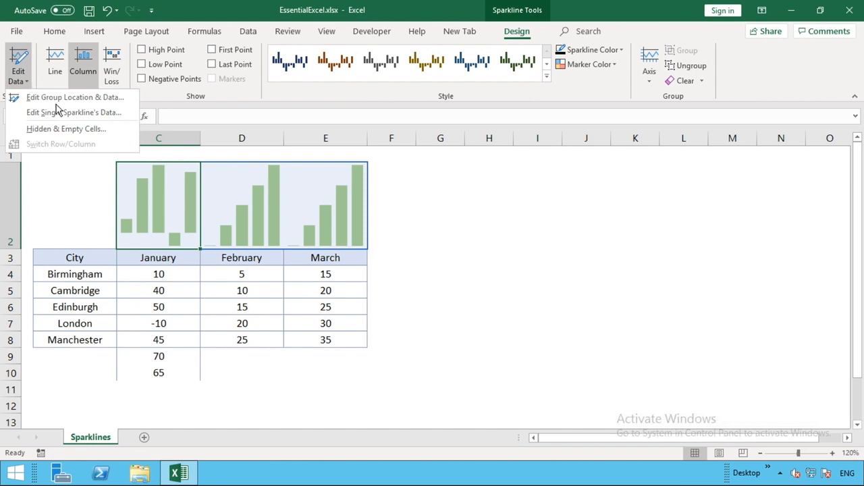
pyautogui.click(74, 112)
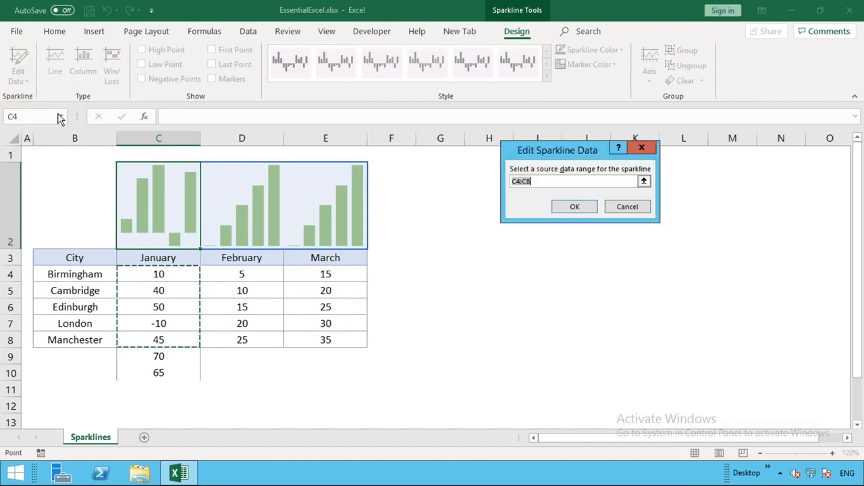
pyautogui.moveTo(283, 331)
pyautogui.write('10')
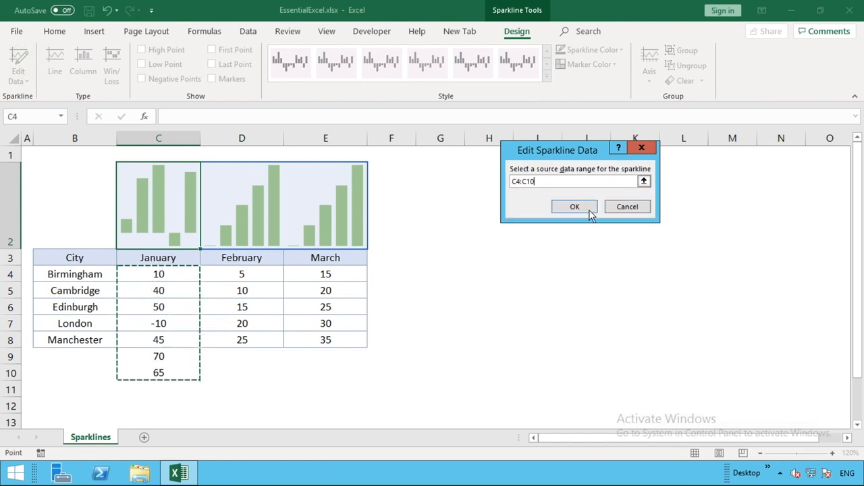
pyautogui.click(574, 206)
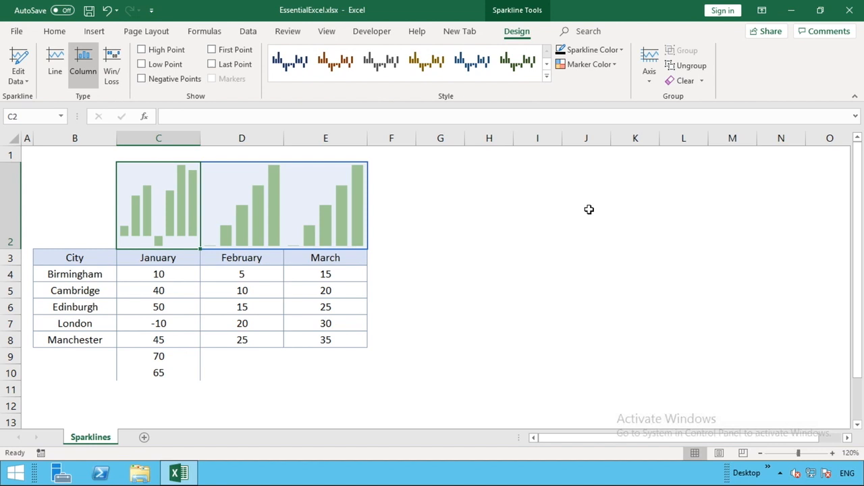
pyautogui.moveTo(172, 209)
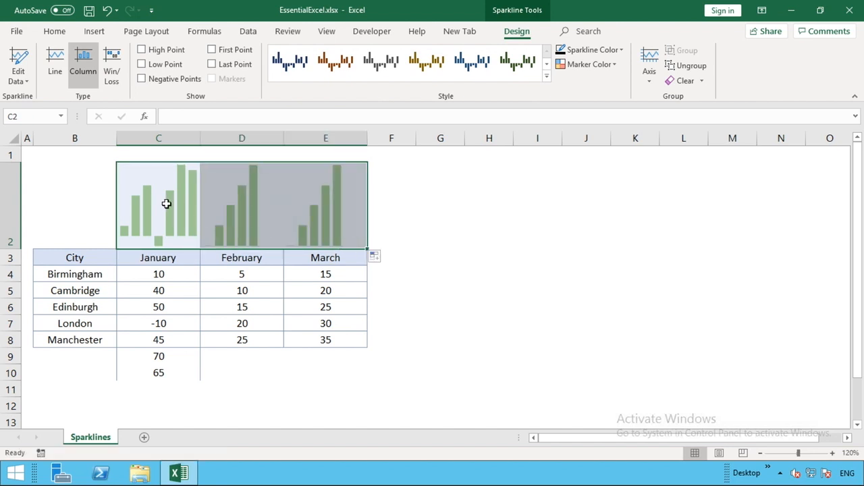
# - Enter 35 and 30 in D9:D10 under February, then select sparkline row 2
pyautogui.click(223, 206)
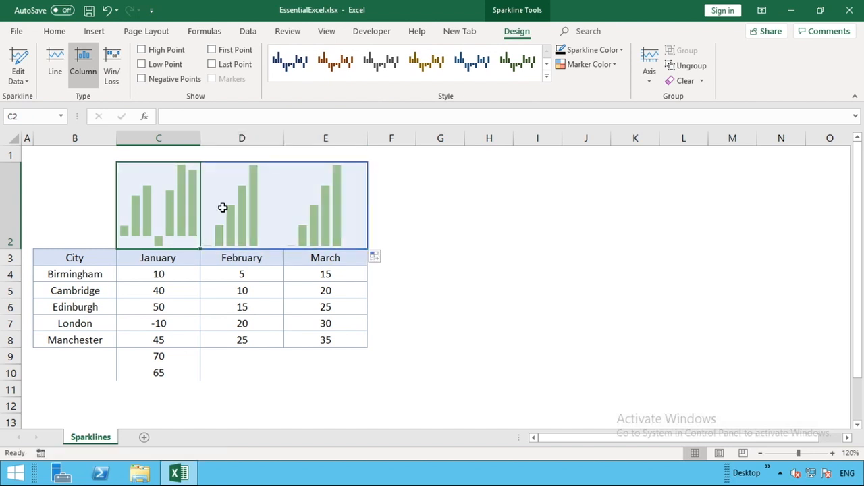
pyautogui.click(241, 356)
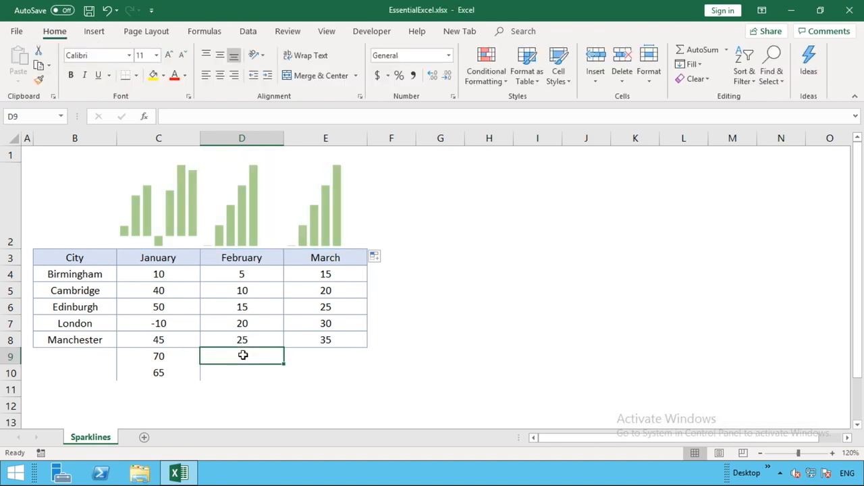
pyautogui.write('35')
pyautogui.click(241, 372)
pyautogui.write('30')
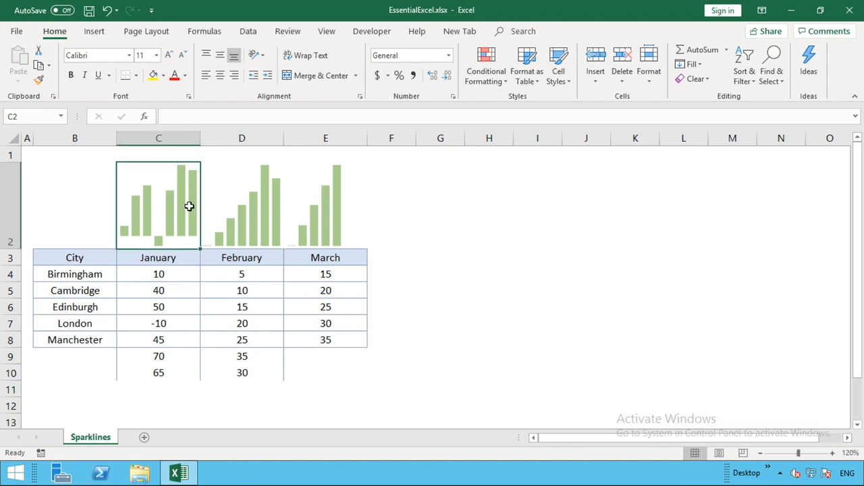
pyautogui.click(256, 203)
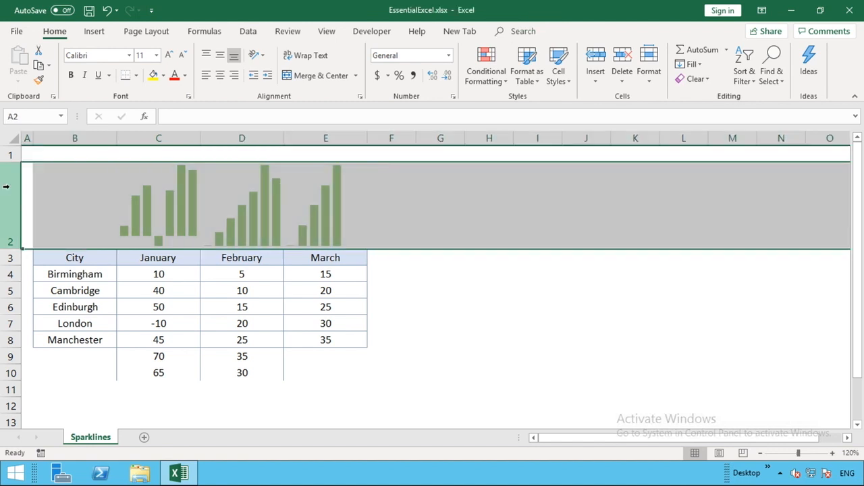
pyautogui.moveTo(185, 197)
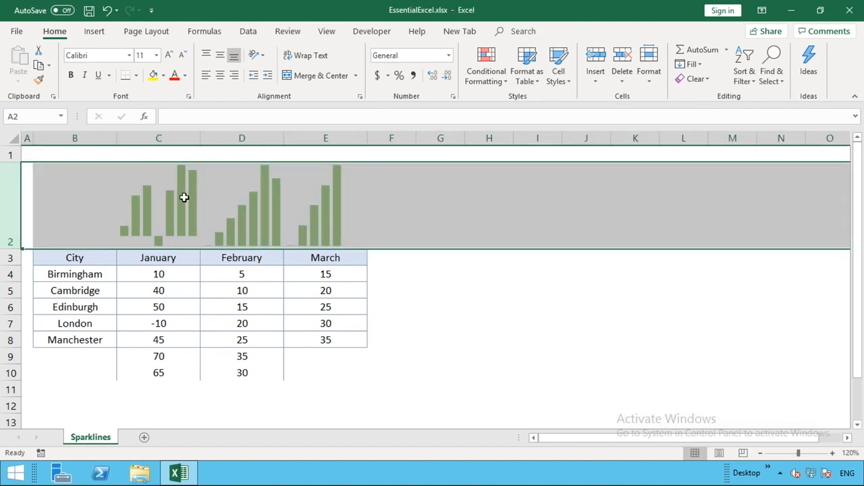
# - Clear the three column sparklines in C2:E2 using Clear Selected Sparklines
pyautogui.click(158, 202)
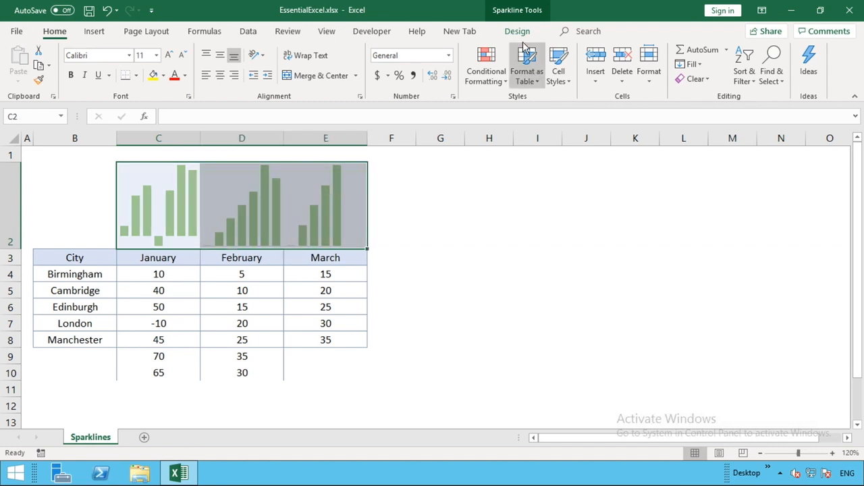
pyautogui.click(516, 31)
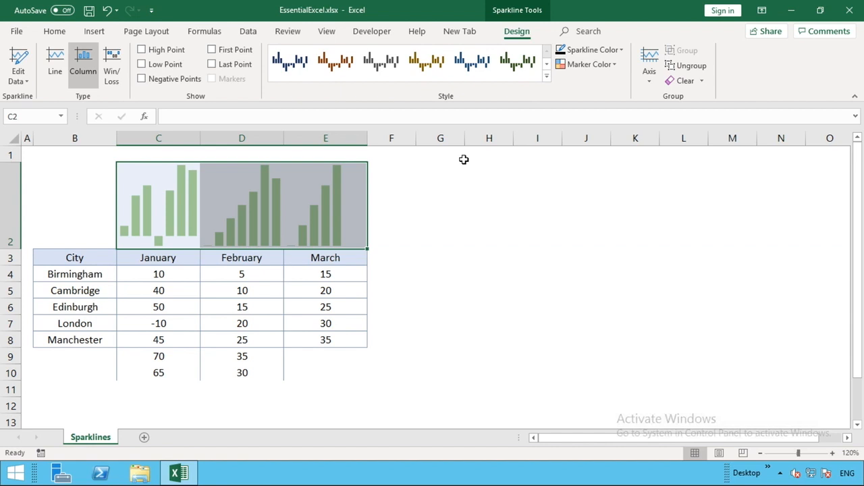
pyautogui.moveTo(303, 206)
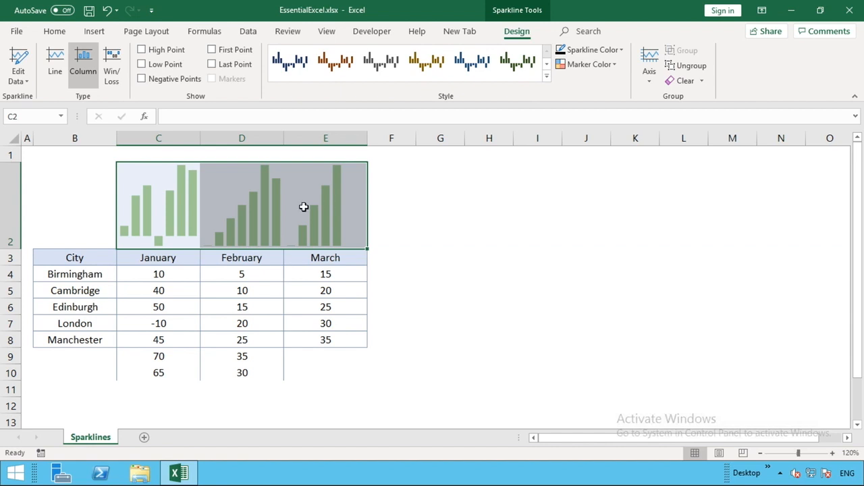
pyautogui.moveTo(294, 207)
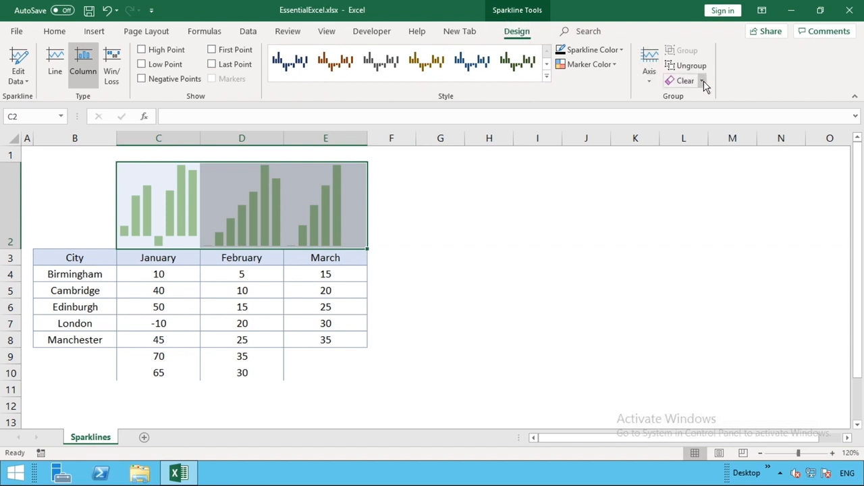
pyautogui.click(703, 81)
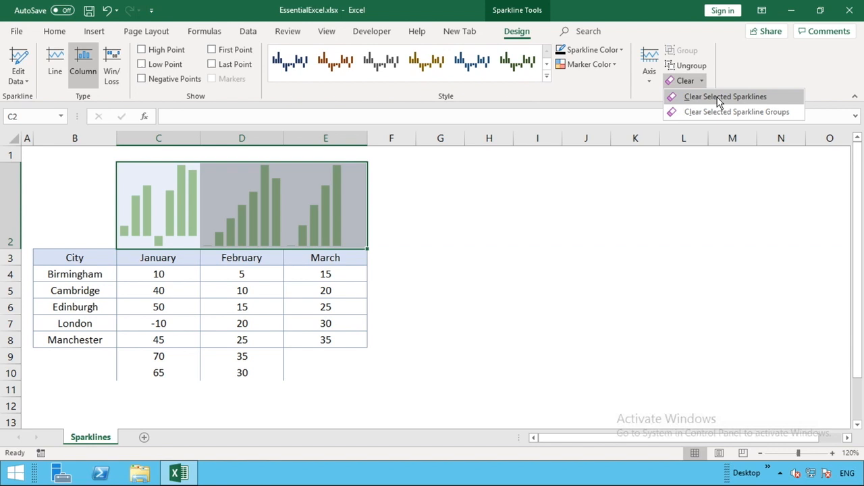
pyautogui.click(726, 96)
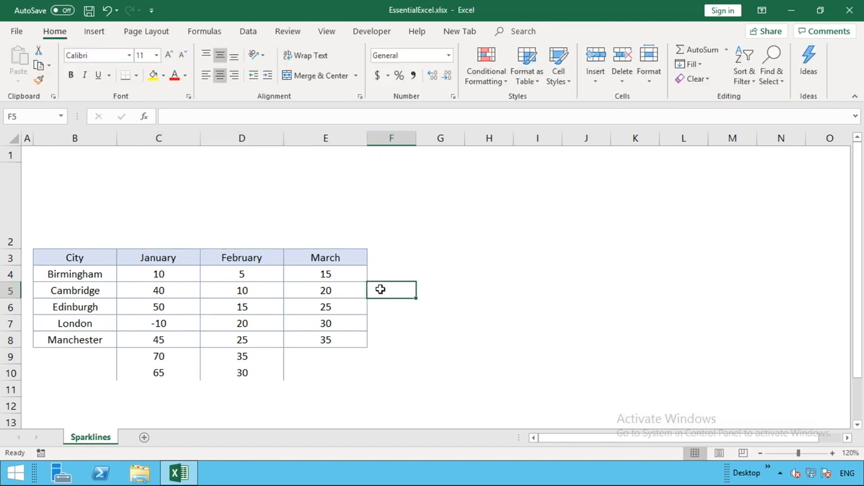